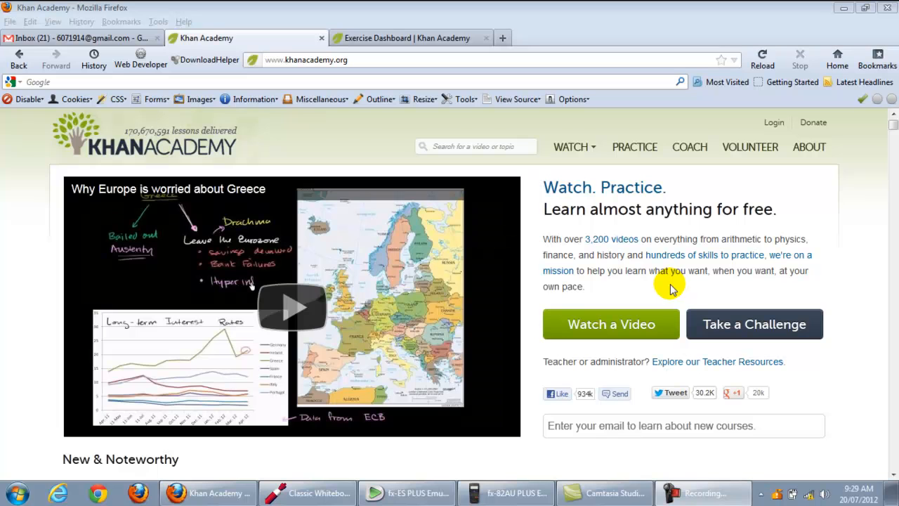
{"action": "mouse_move", "coordinate": [308, 83]}
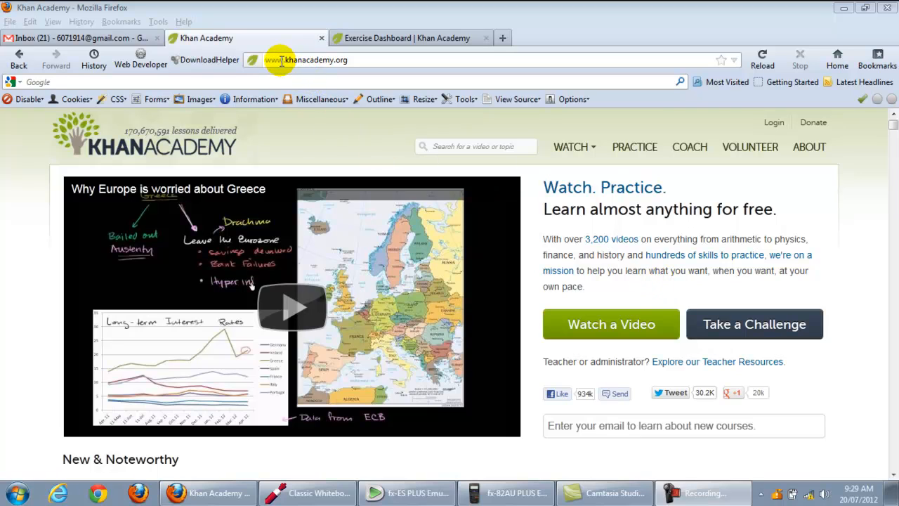
{"action": "mouse_move", "coordinate": [273, 60]}
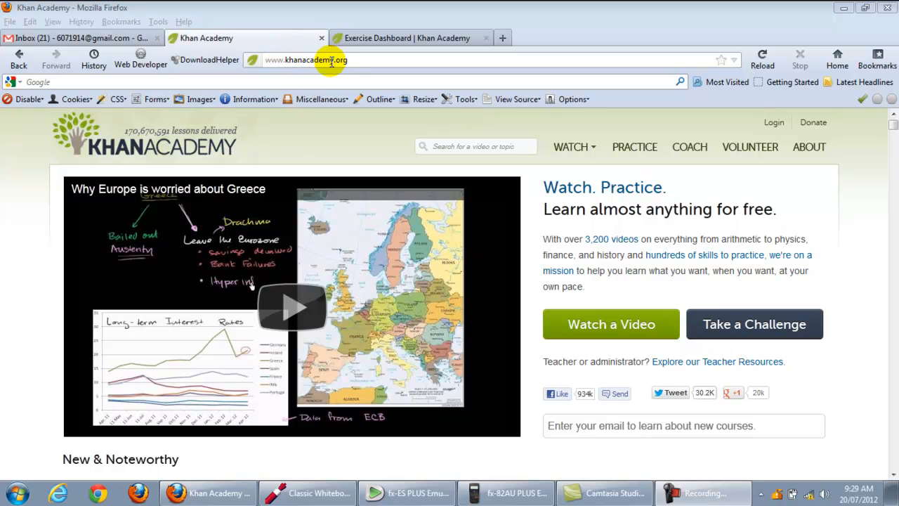
{"action": "mouse_move", "coordinate": [241, 149]}
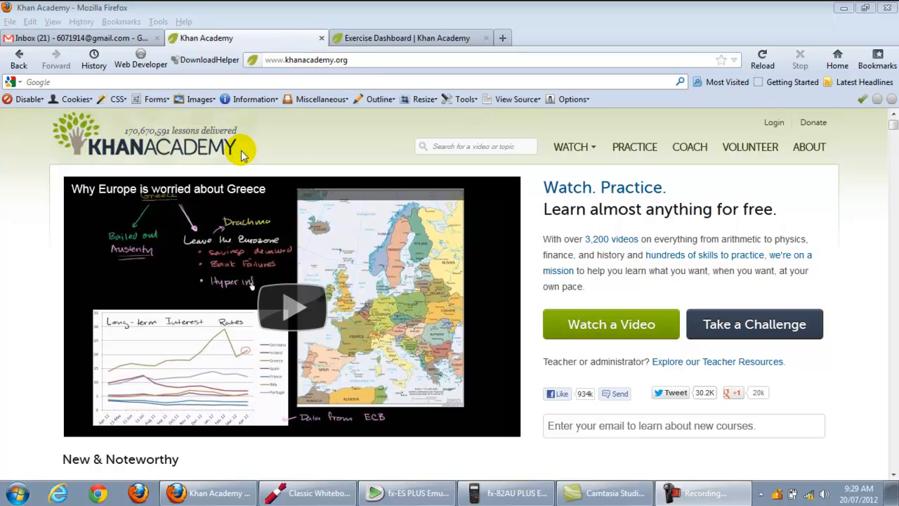
{"action": "mouse_move", "coordinate": [732, 339]}
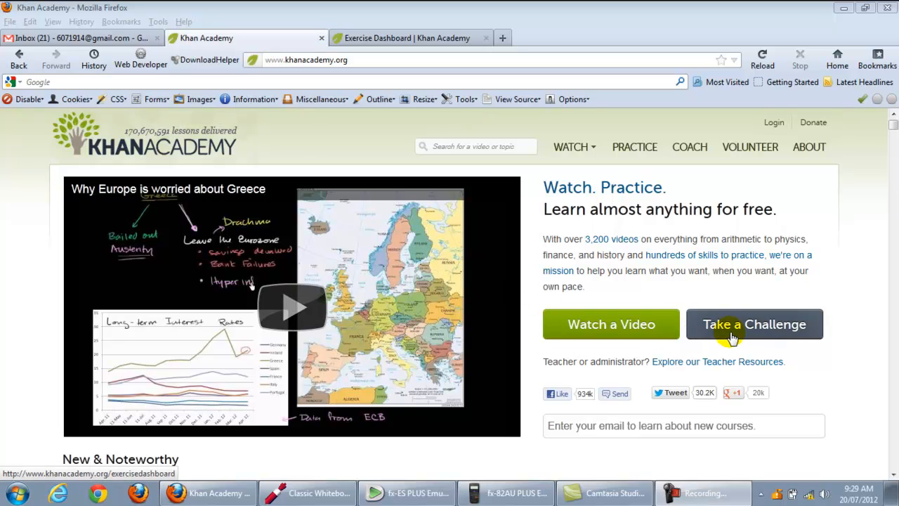
Right-click Take a Challenge on the home page to reach the Exercise Dashboard.
{"action": "right_click", "coordinate": [730, 331]}
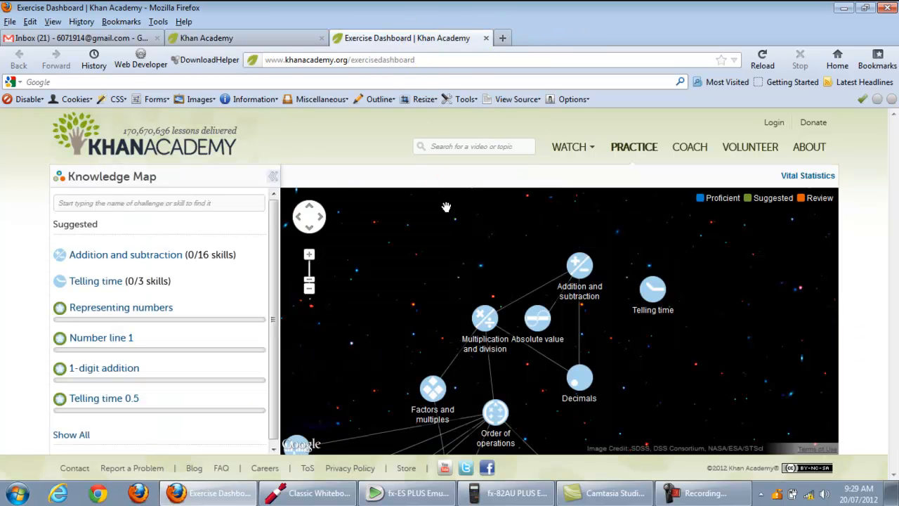
{"action": "mouse_move", "coordinate": [391, 290]}
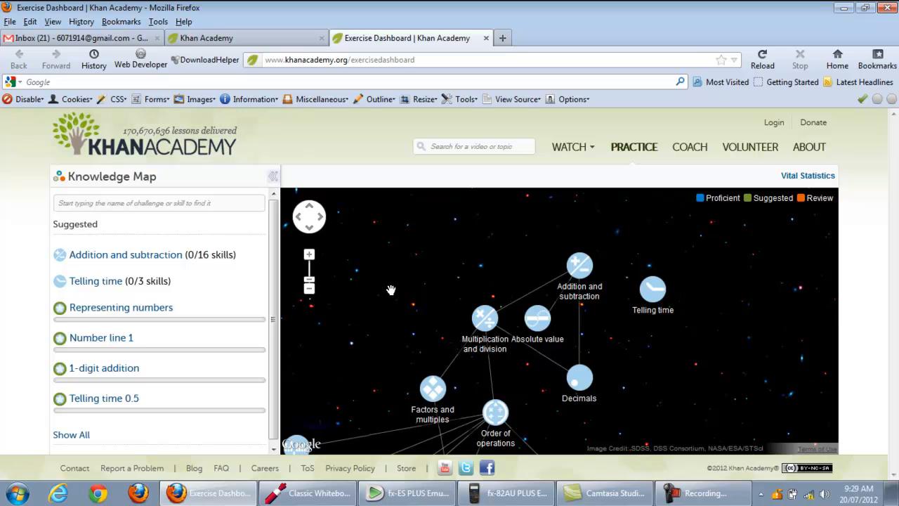
{"action": "mouse_move", "coordinate": [405, 317]}
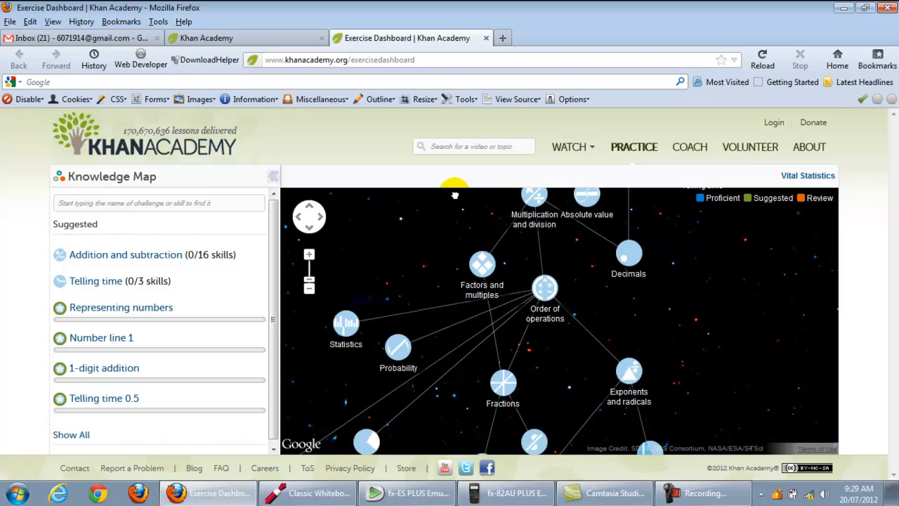
{"action": "mouse_move", "coordinate": [453, 288]}
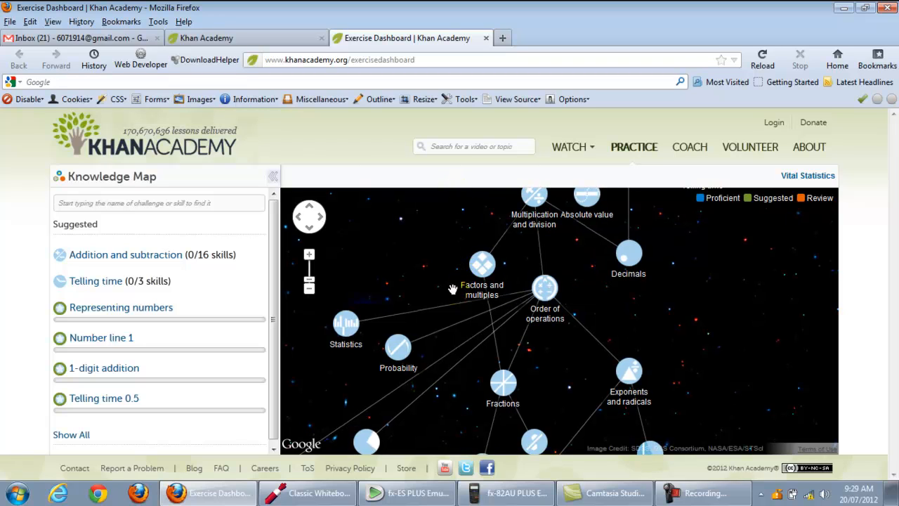
{"action": "mouse_move", "coordinate": [545, 312]}
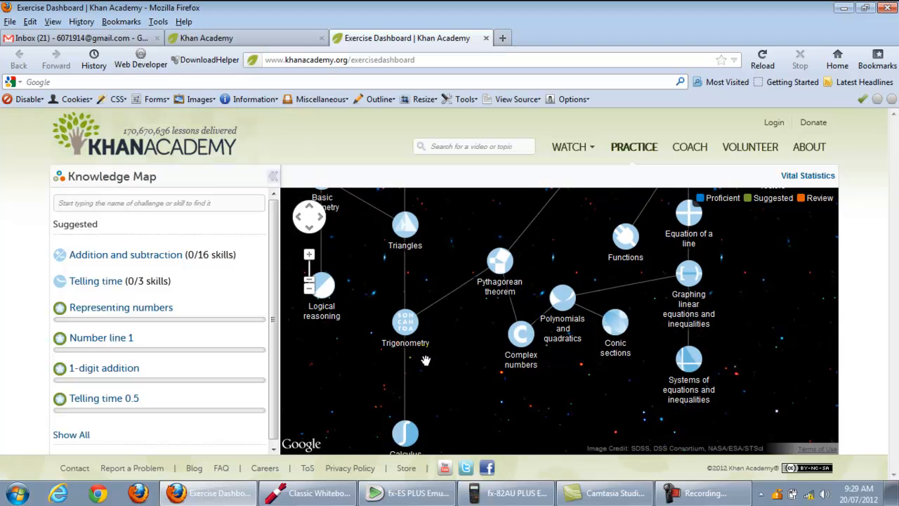
{"action": "mouse_move", "coordinate": [428, 394]}
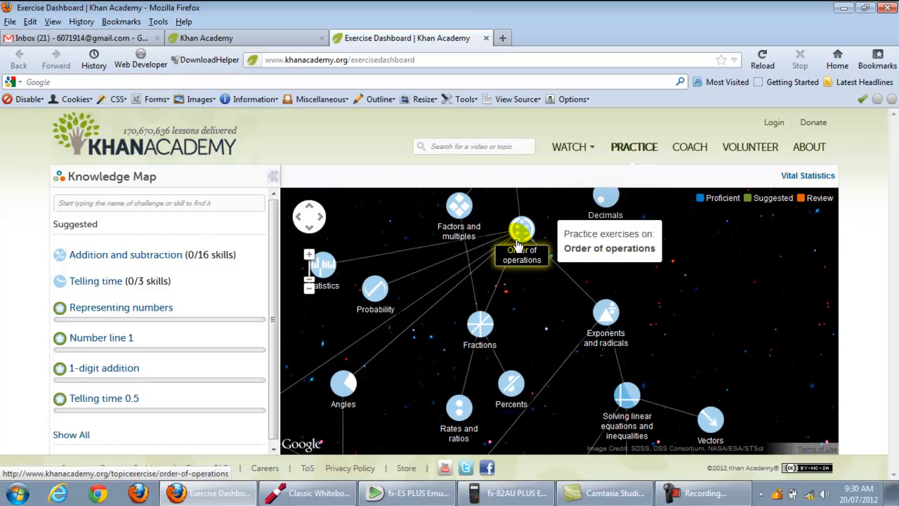
{"action": "mouse_move", "coordinate": [323, 270]}
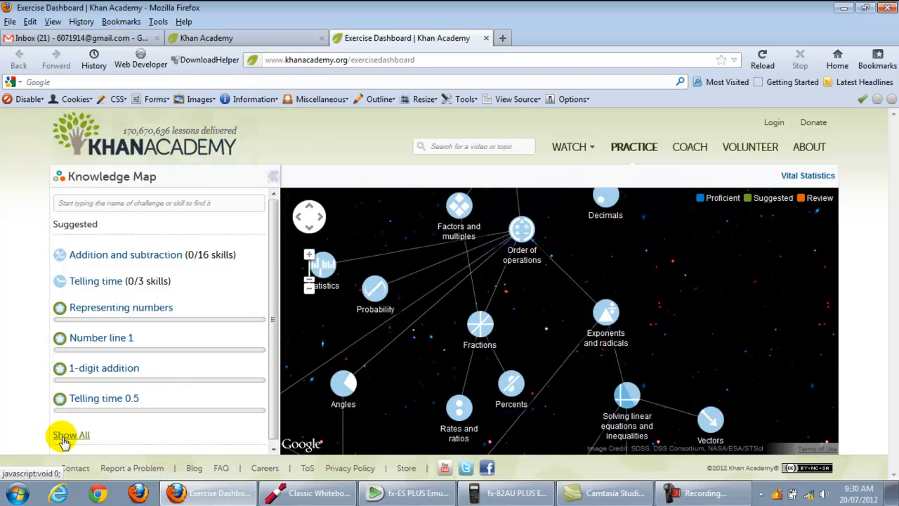
Expand the Knowledge Map skill list and scroll down past geometry toward Trigonometry 0.5.
{"action": "left_click", "coordinate": [70, 435]}
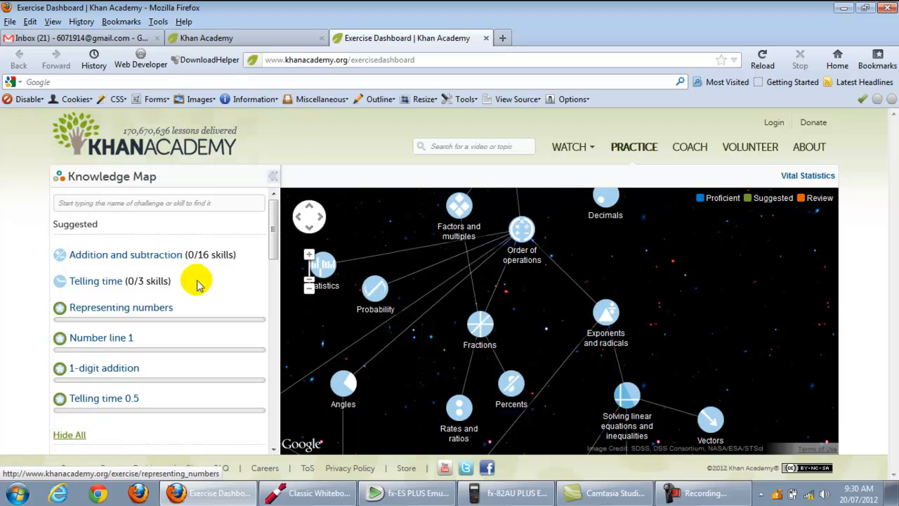
{"action": "scroll", "scroll_direction": "down", "scroll_amount": 3}
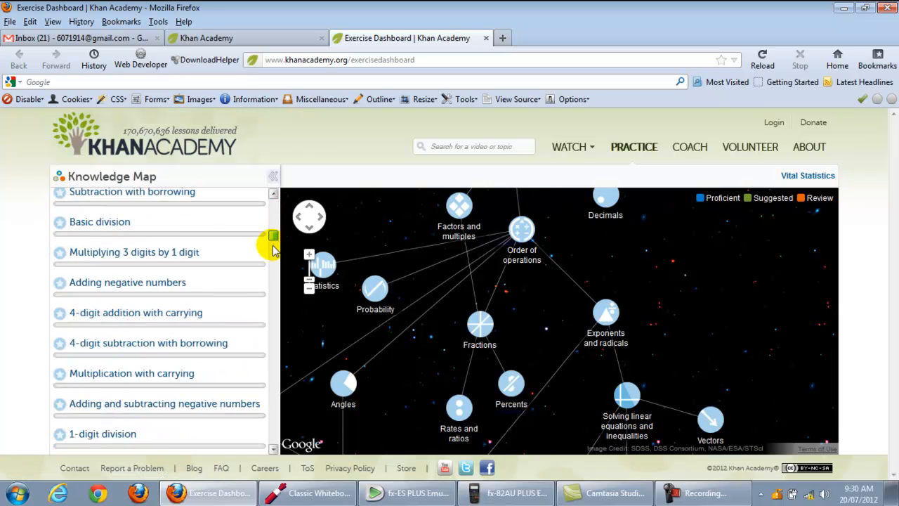
{"action": "scroll", "scroll_direction": "down", "scroll_amount": 3}
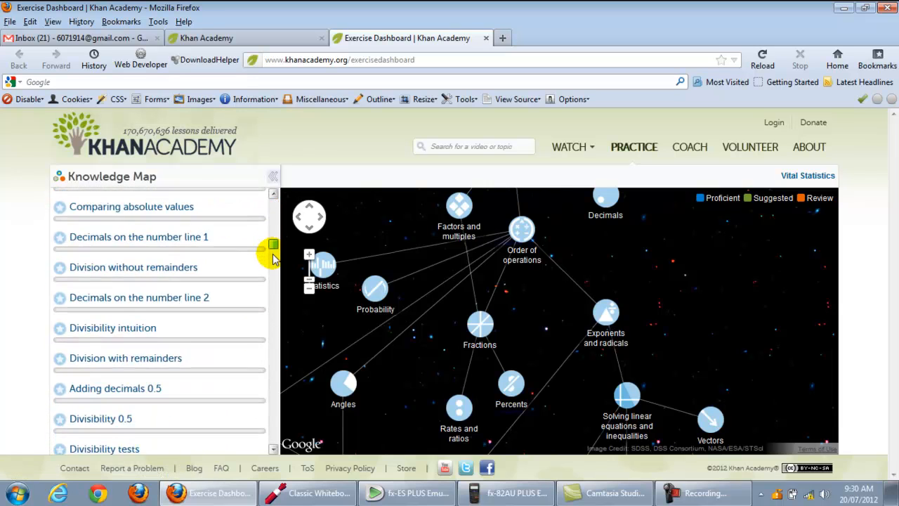
{"action": "scroll", "scroll_direction": "down", "scroll_amount": 3}
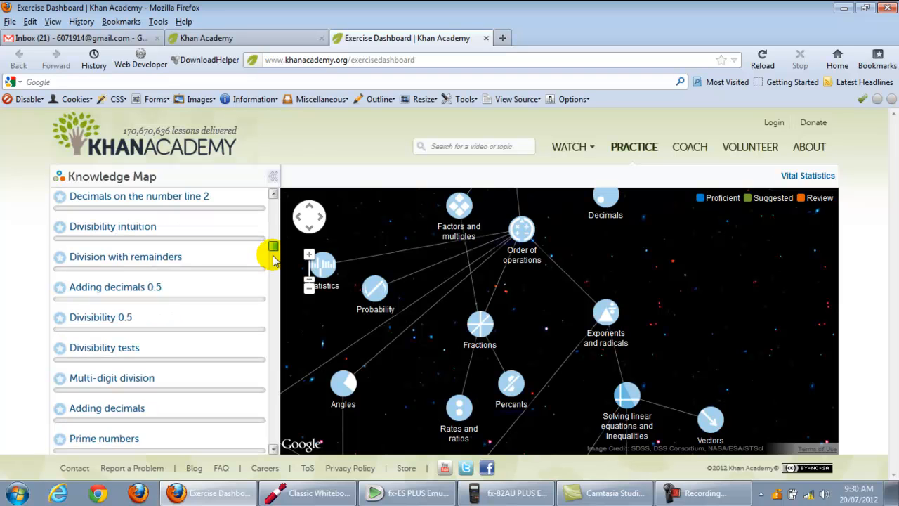
{"action": "scroll", "scroll_direction": "down", "scroll_amount": 3}
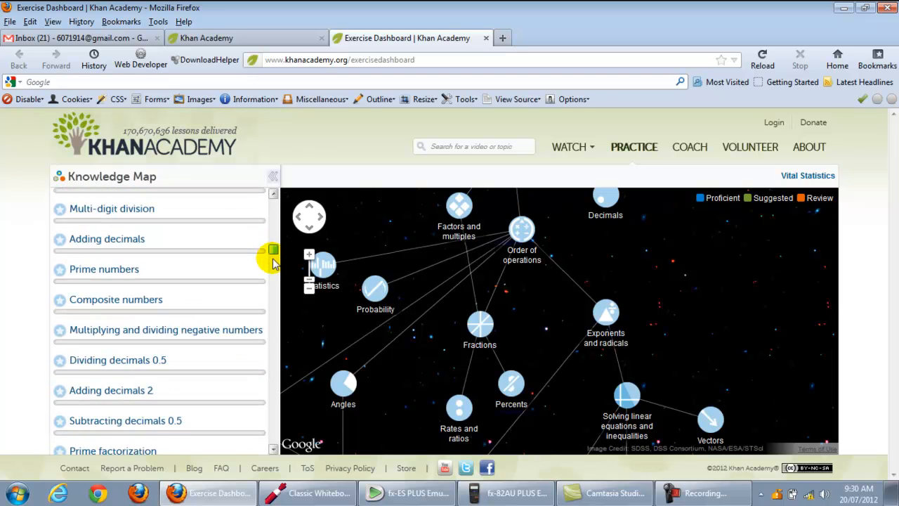
{"action": "scroll", "scroll_direction": "down", "scroll_amount": 3}
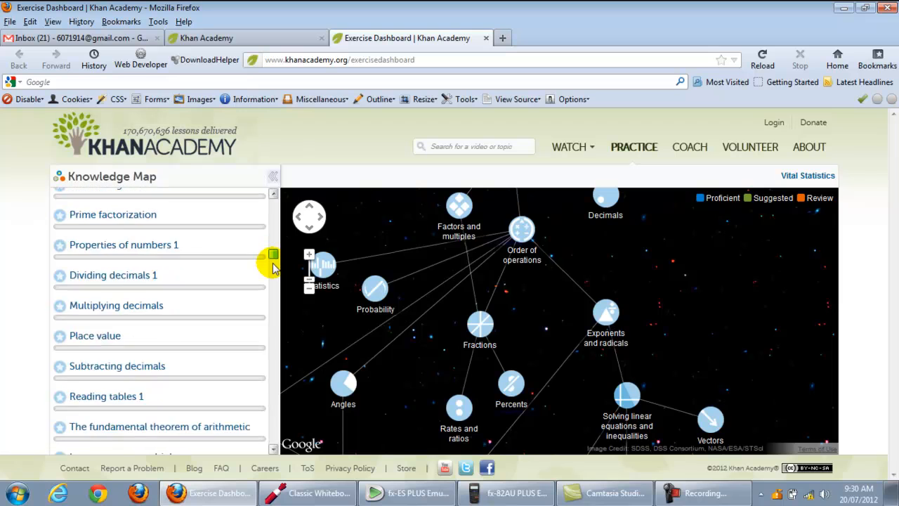
{"action": "scroll", "scroll_direction": "down", "scroll_amount": 3}
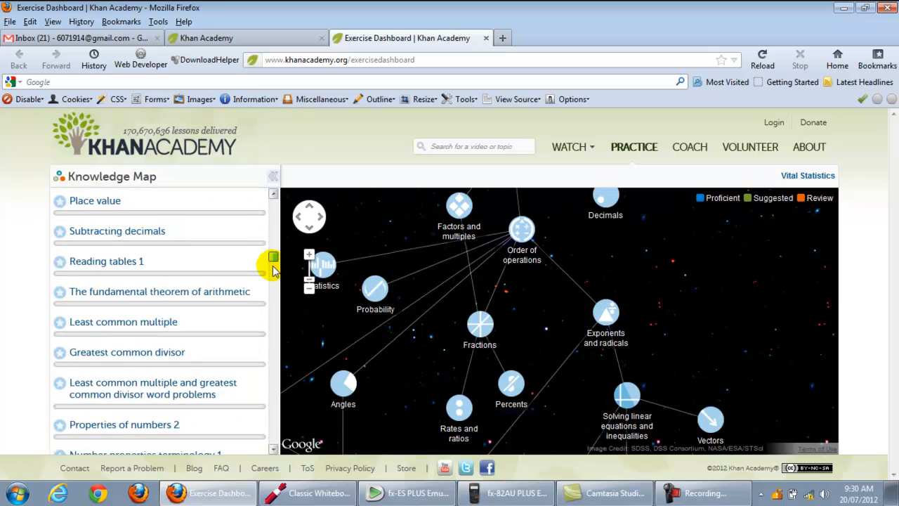
{"action": "scroll", "scroll_direction": "down", "scroll_amount": 3}
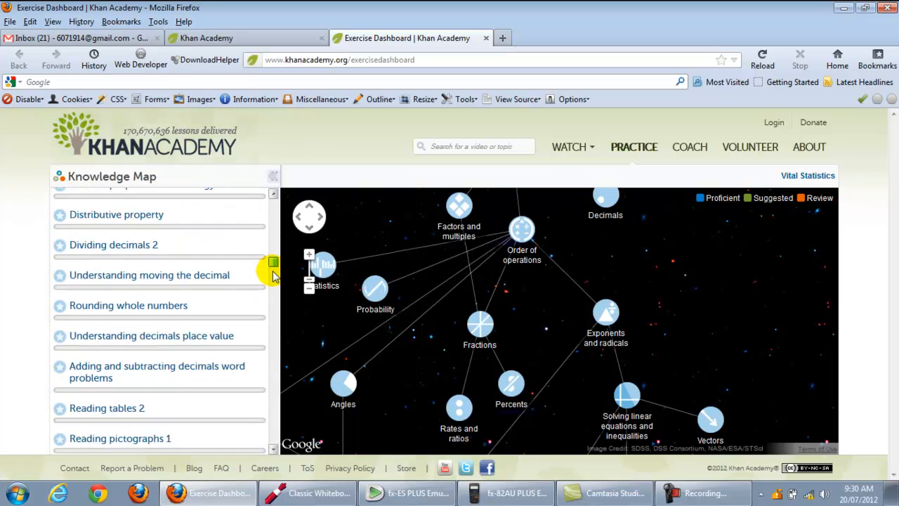
{"action": "scroll", "scroll_direction": "down", "scroll_amount": 3}
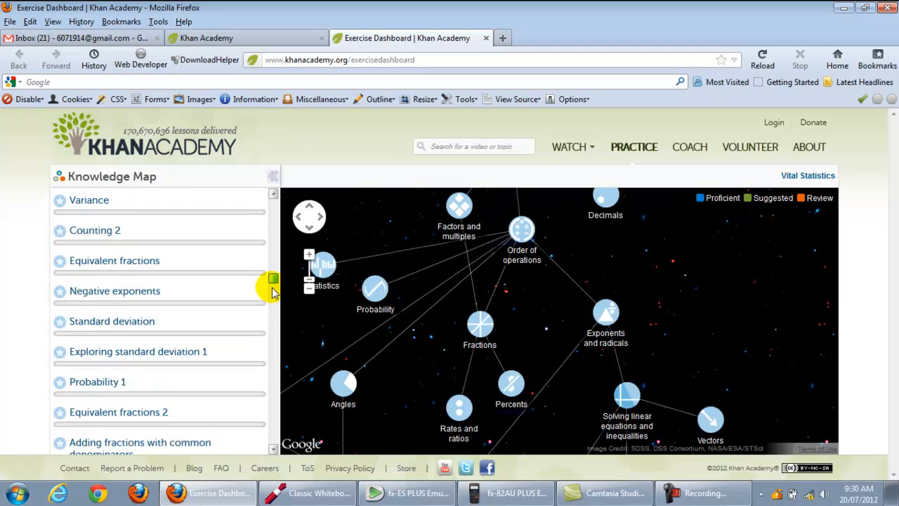
{"action": "scroll", "scroll_direction": "down", "scroll_amount": 3}
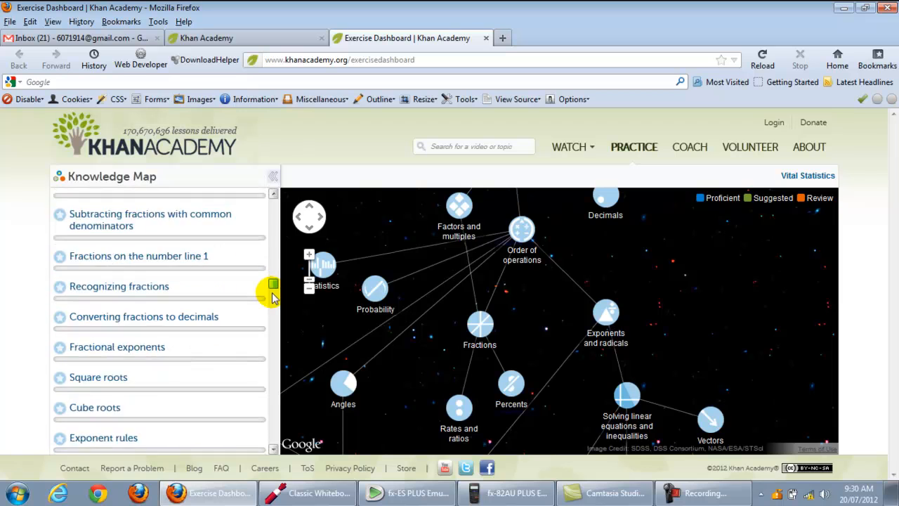
{"action": "scroll", "scroll_direction": "down", "scroll_amount": 3}
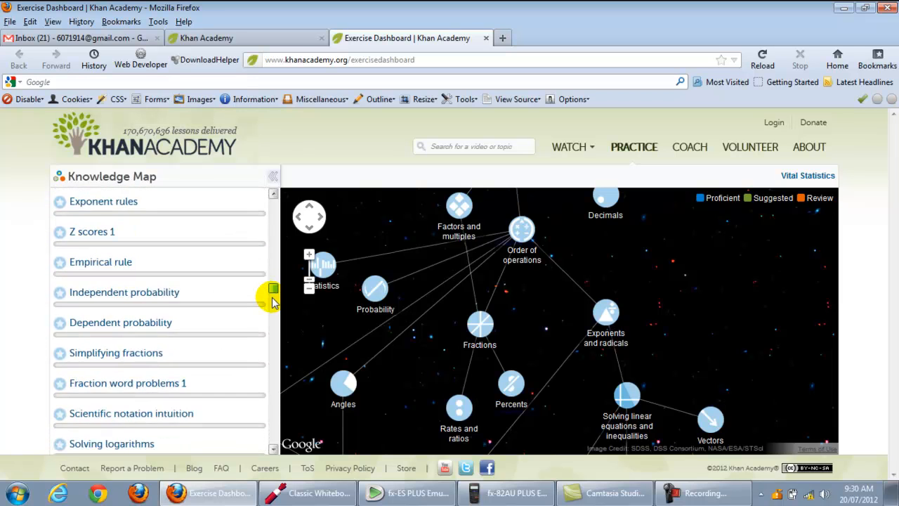
{"action": "scroll", "scroll_direction": "down", "scroll_amount": 3}
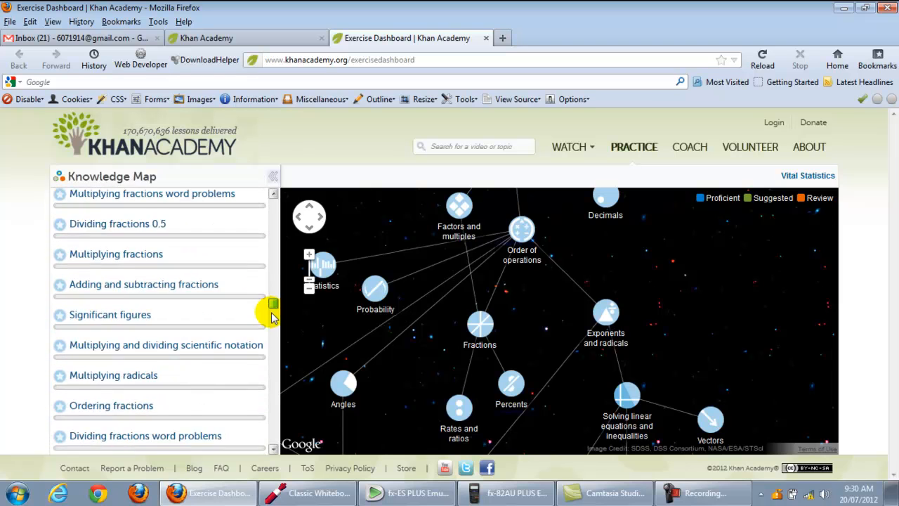
{"action": "scroll", "scroll_direction": "down", "scroll_amount": 3}
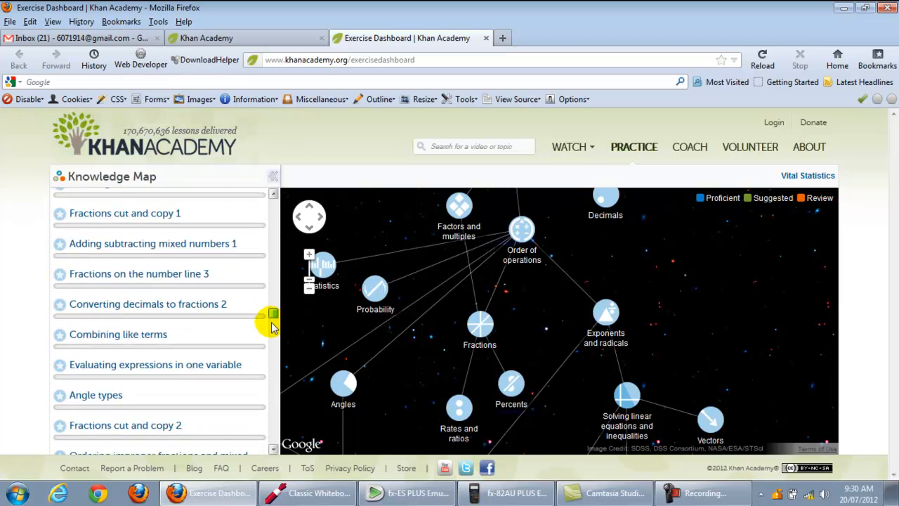
{"action": "scroll", "scroll_direction": "down", "scroll_amount": 3}
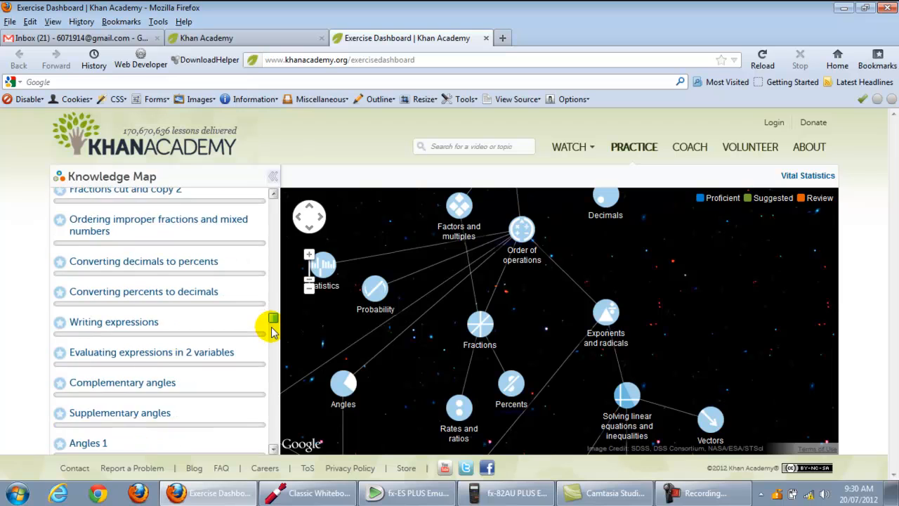
{"action": "scroll", "scroll_direction": "down", "scroll_amount": 3}
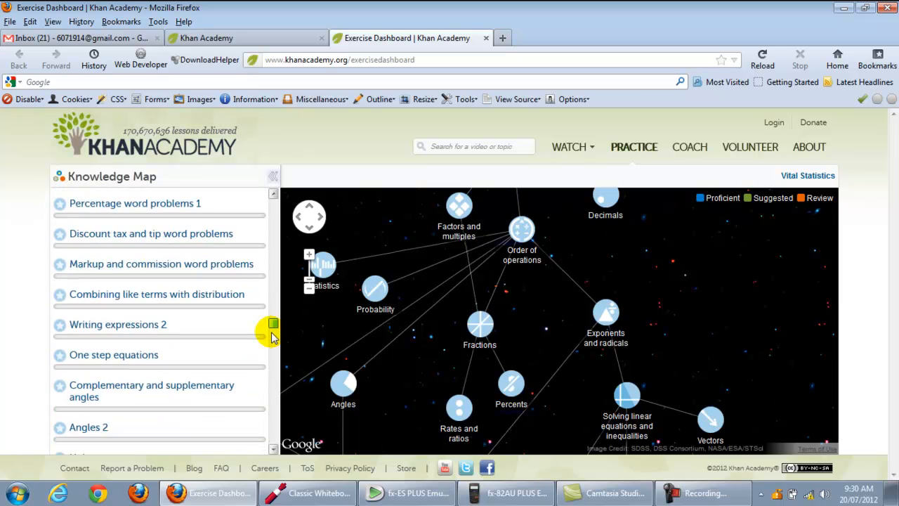
{"action": "scroll", "scroll_direction": "down", "scroll_amount": 3}
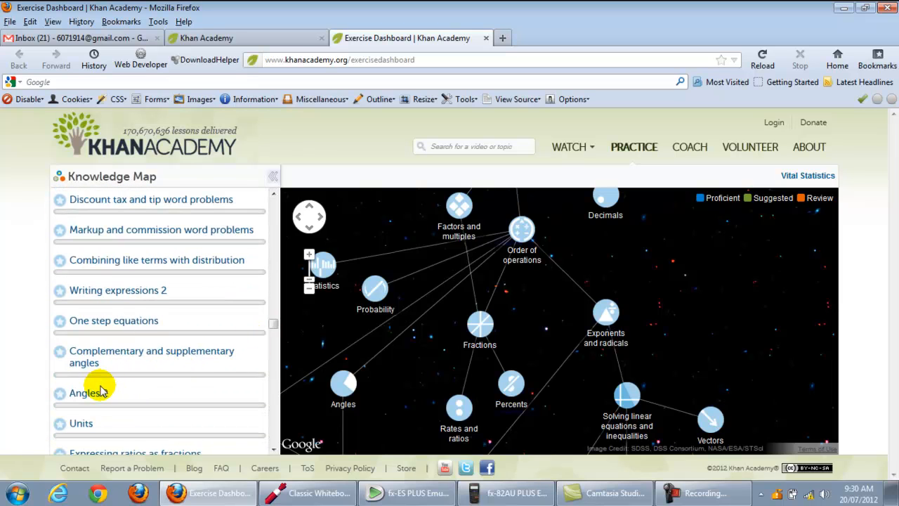
{"action": "scroll", "scroll_direction": "down", "scroll_amount": 3}
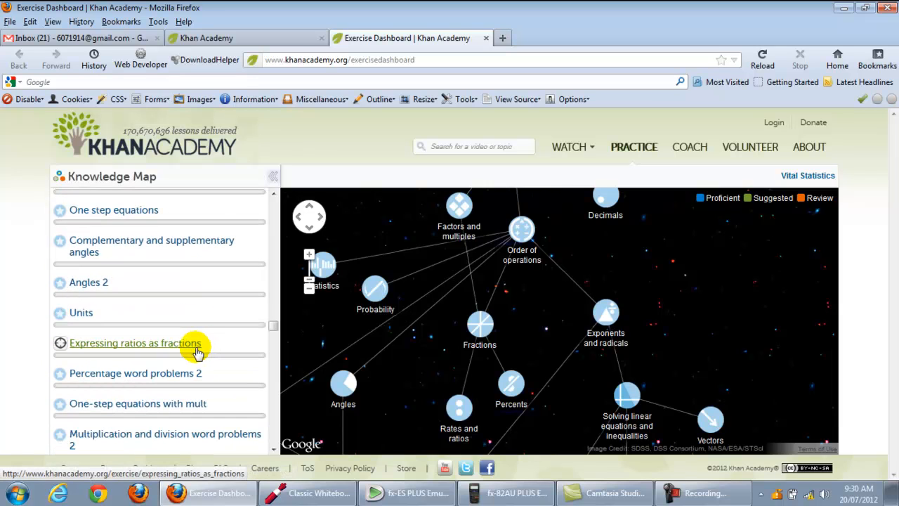
{"action": "scroll", "scroll_direction": "down", "scroll_amount": 3}
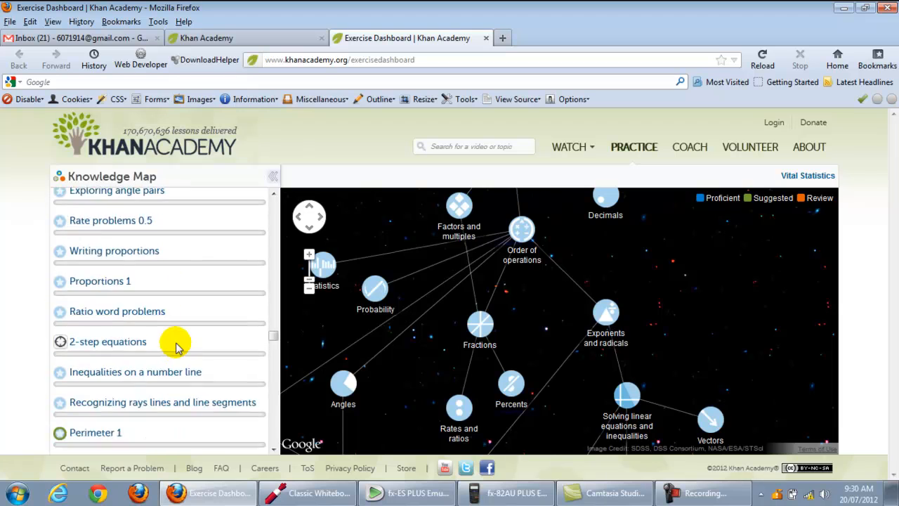
{"action": "scroll", "scroll_direction": "down", "scroll_amount": 3}
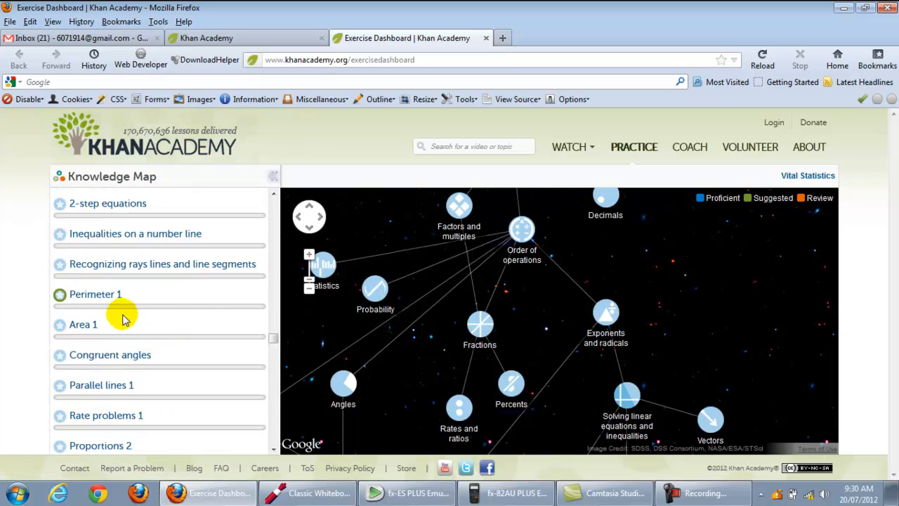
{"action": "scroll", "scroll_direction": "down", "scroll_amount": 3}
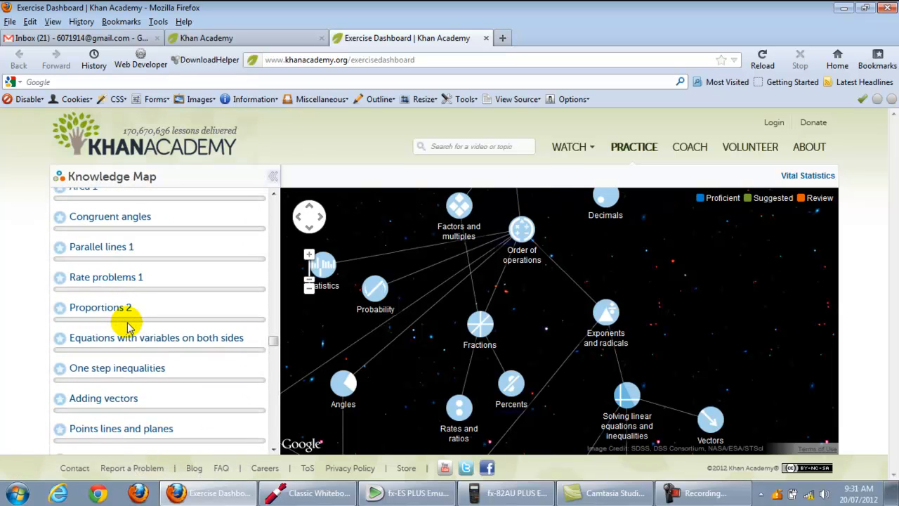
{"action": "scroll", "scroll_direction": "down", "scroll_amount": 3}
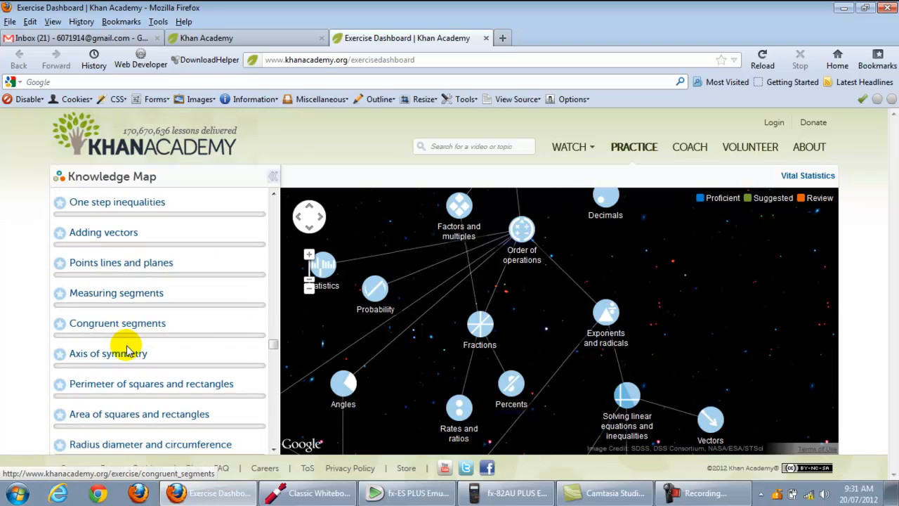
{"action": "scroll", "scroll_direction": "down", "scroll_amount": 3}
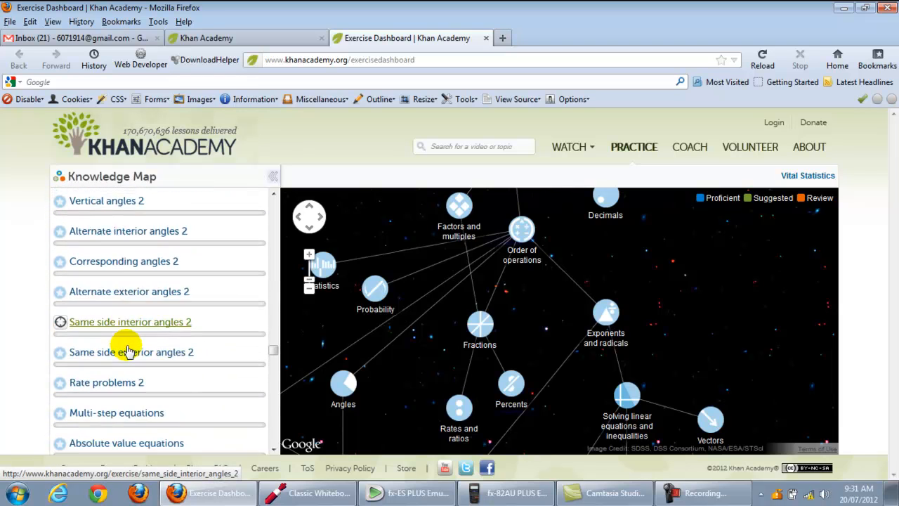
{"action": "scroll", "scroll_direction": "down", "scroll_amount": 3}
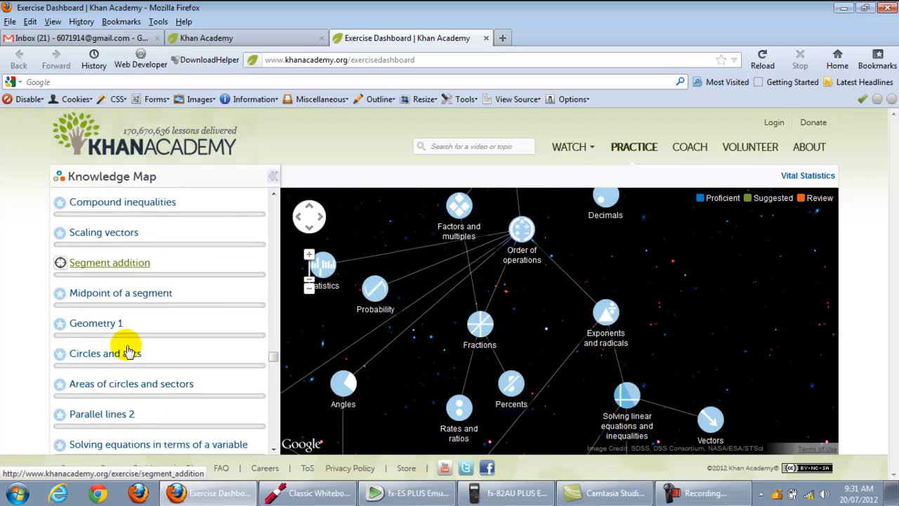
{"action": "scroll", "scroll_direction": "down", "scroll_amount": 3}
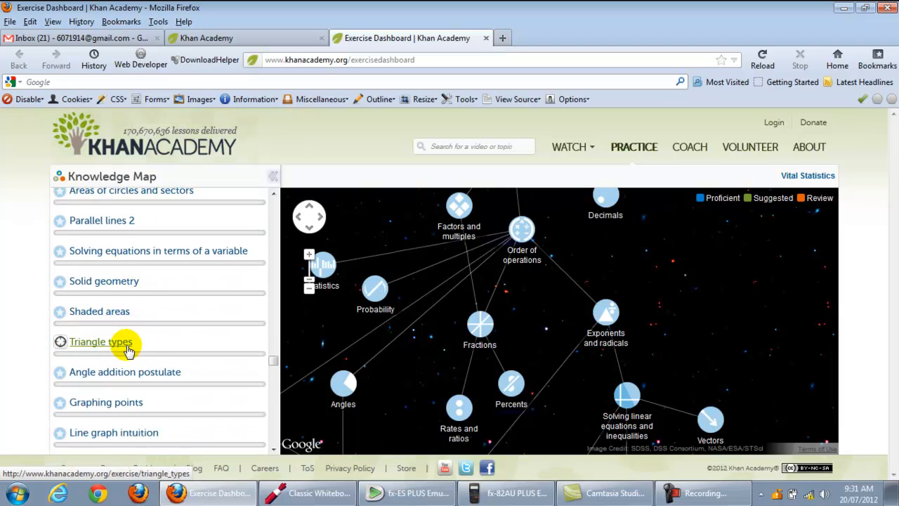
{"action": "scroll", "scroll_direction": "down", "scroll_amount": 3}
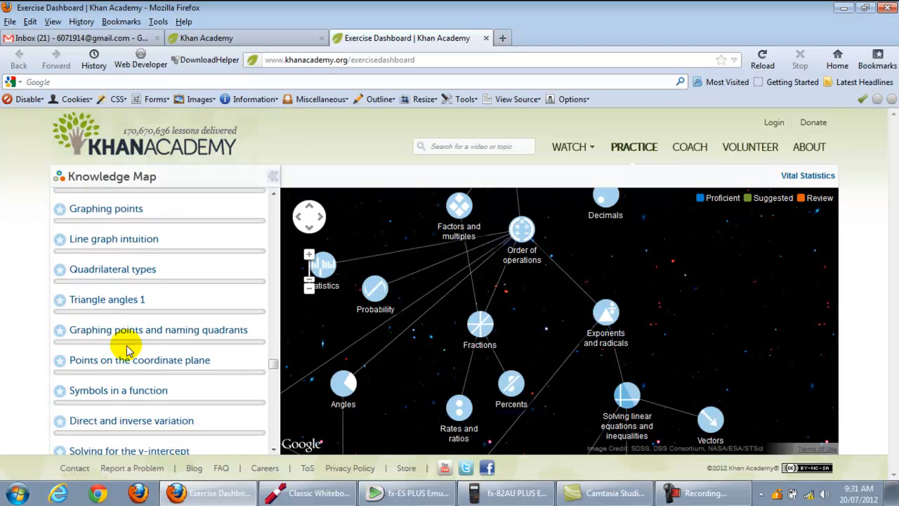
{"action": "scroll", "scroll_direction": "down", "scroll_amount": 3}
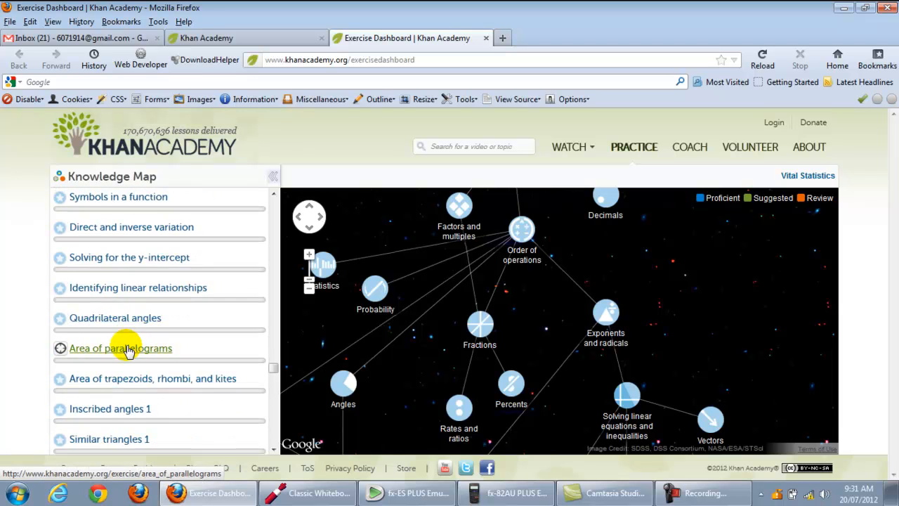
{"action": "scroll", "scroll_direction": "down", "scroll_amount": 3}
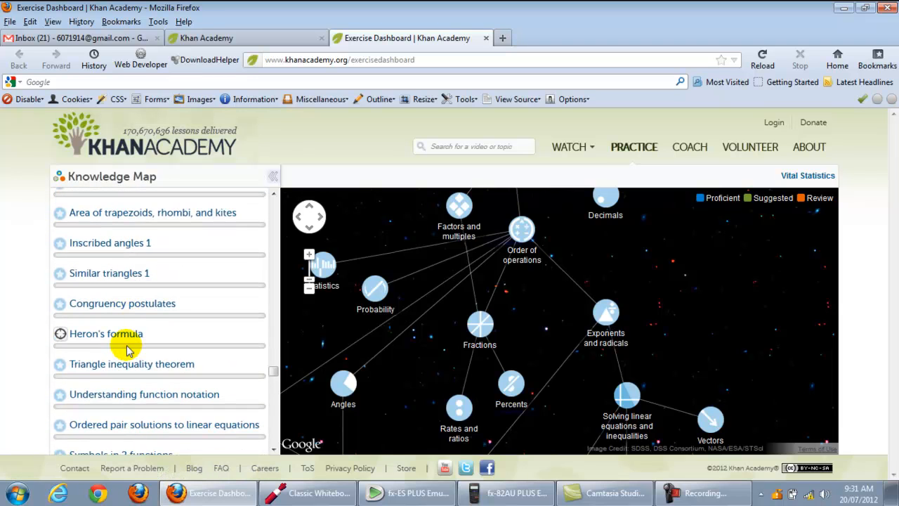
{"action": "scroll", "scroll_direction": "down", "scroll_amount": 3}
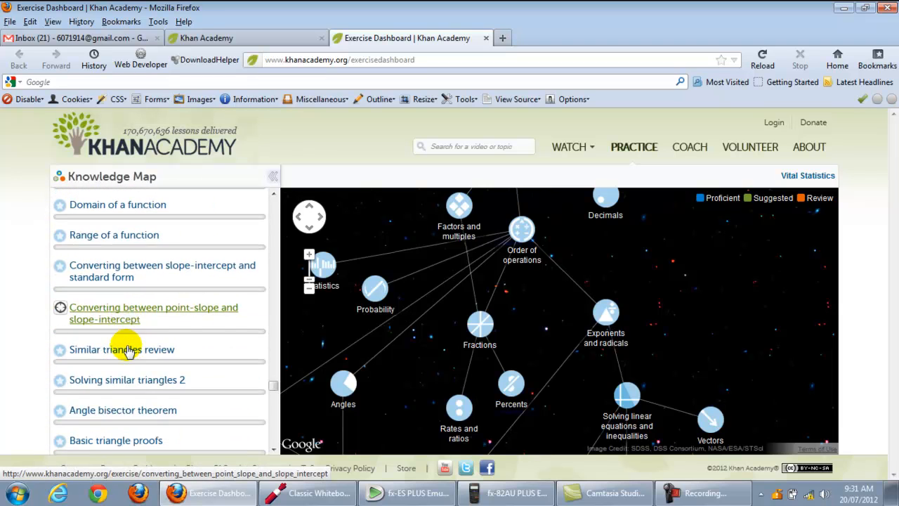
{"action": "scroll", "scroll_direction": "down", "scroll_amount": 3}
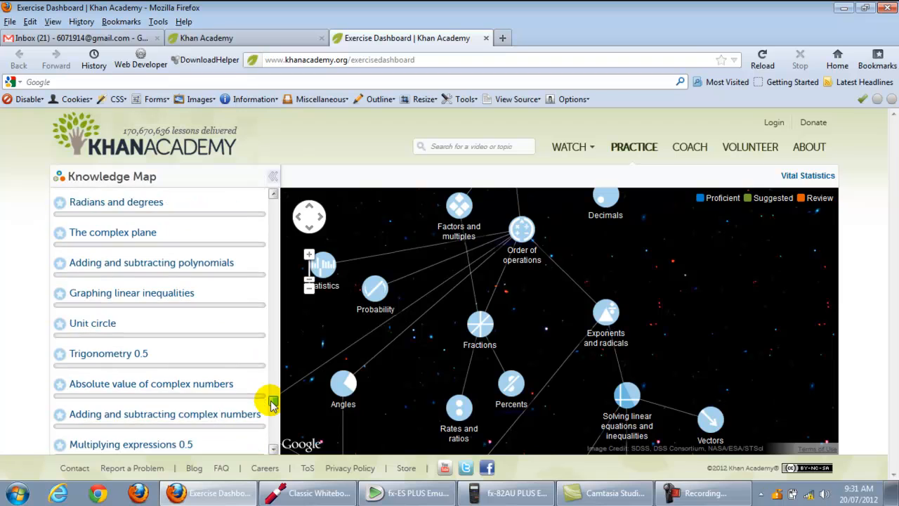
{"action": "mouse_move", "coordinate": [108, 353]}
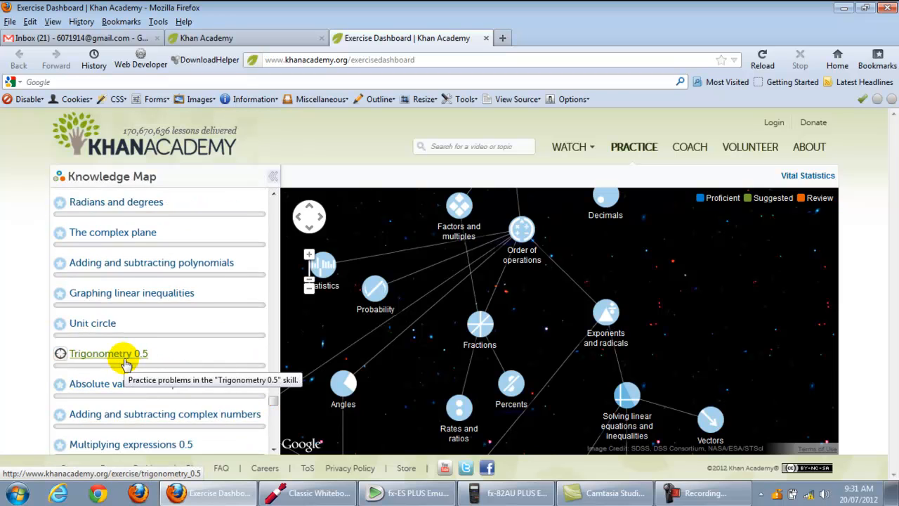
{"action": "mouse_move", "coordinate": [105, 361]}
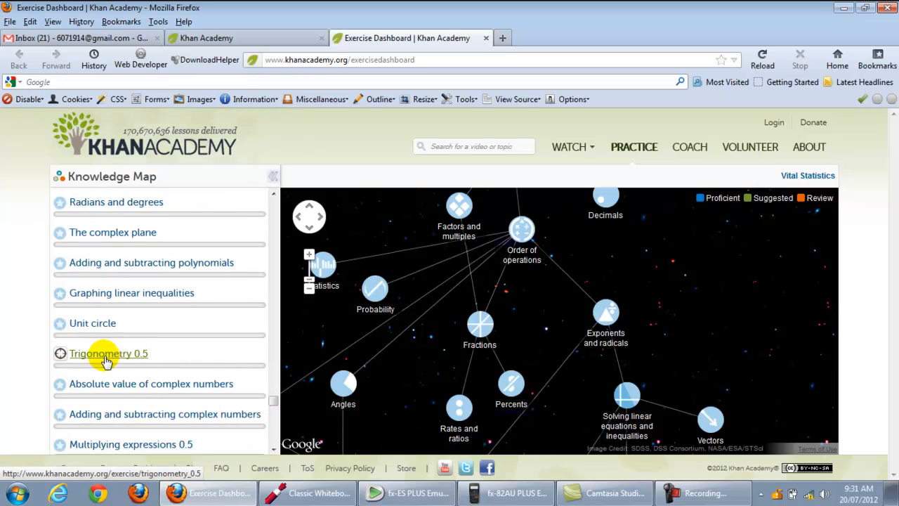
Open Trigonometry 0.5 practice and bring up the sin(∠ABC) question for the 16-12-20 triangle.
{"action": "left_click", "coordinate": [108, 353]}
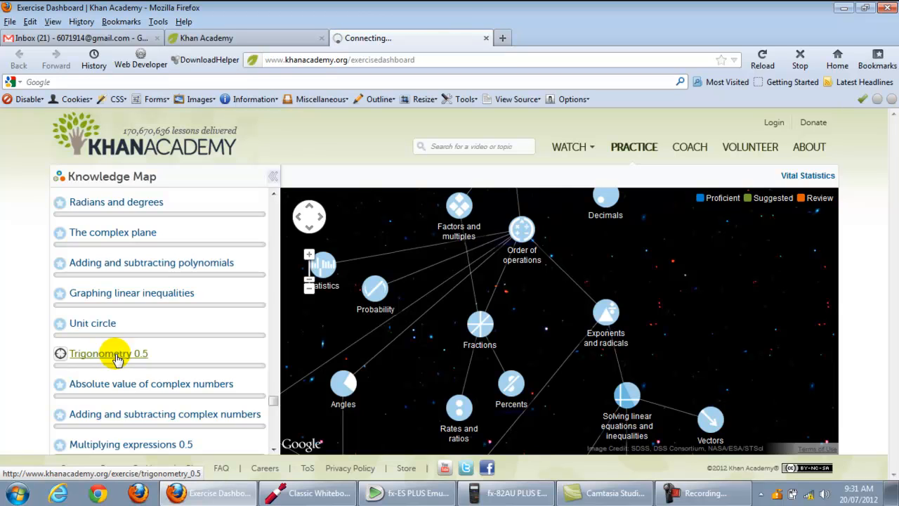
{"action": "left_click", "coordinate": [108, 353]}
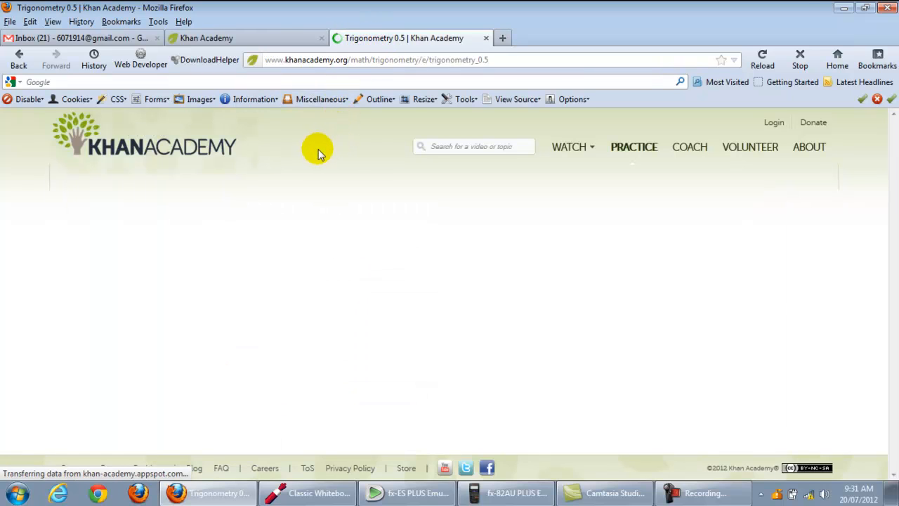
{"action": "mouse_move", "coordinate": [345, 46]}
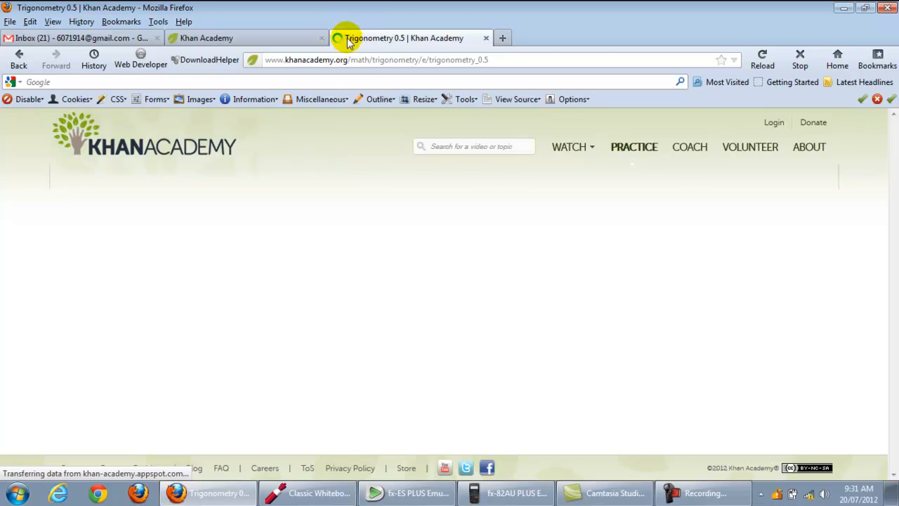
{"action": "mouse_move", "coordinate": [469, 40]}
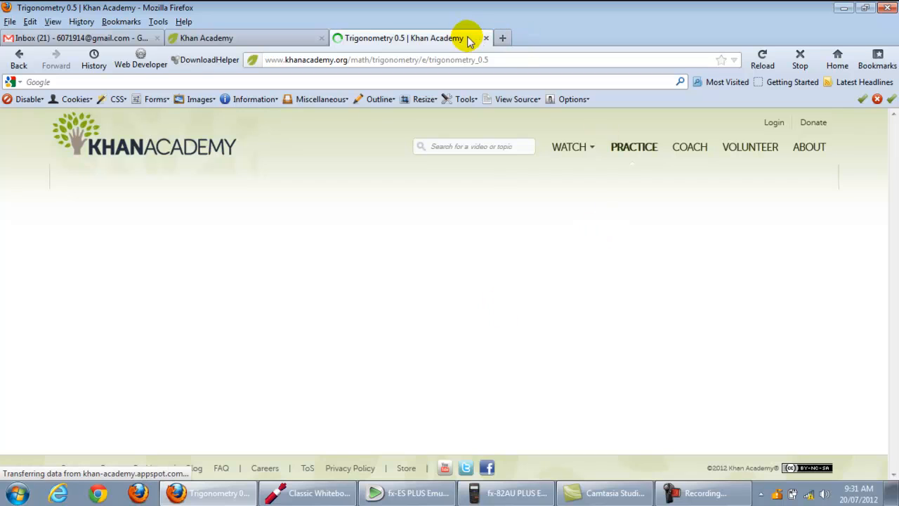
{"action": "mouse_move", "coordinate": [413, 38]}
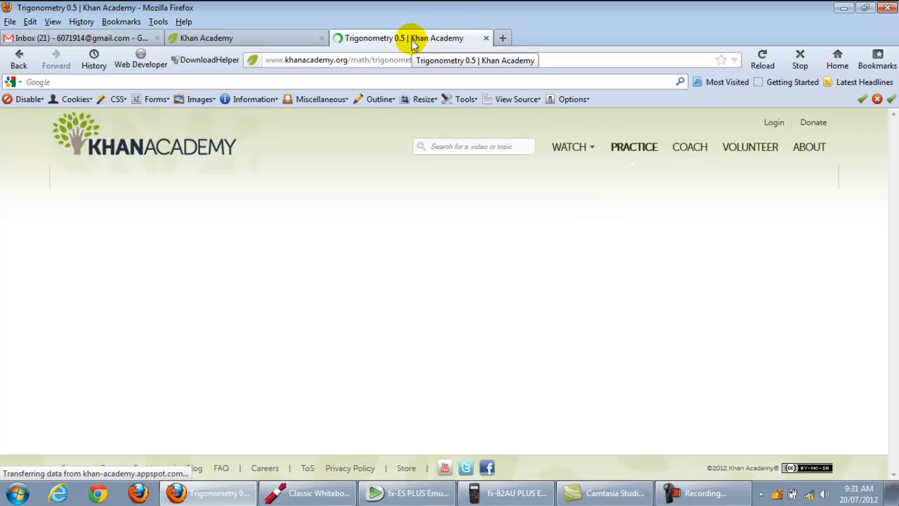
{"action": "mouse_move", "coordinate": [365, 235]}
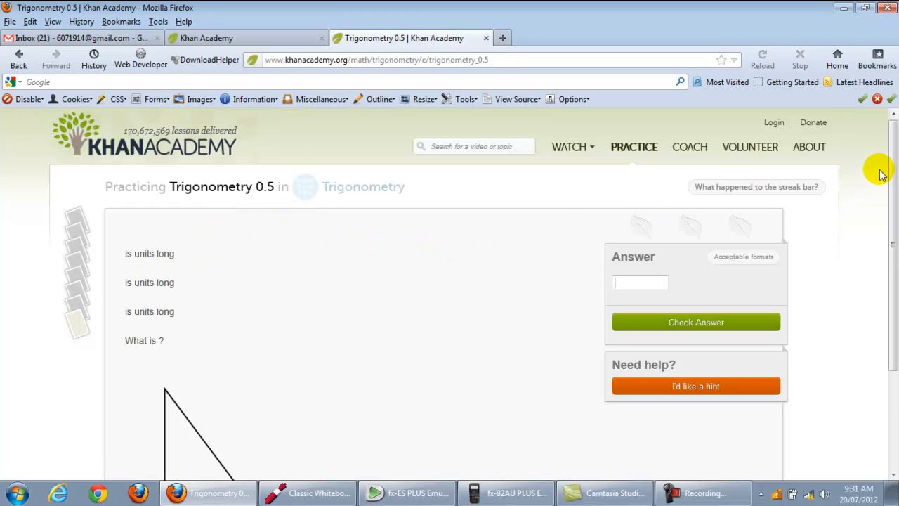
{"action": "scroll", "scroll_direction": "down", "scroll_amount": 3}
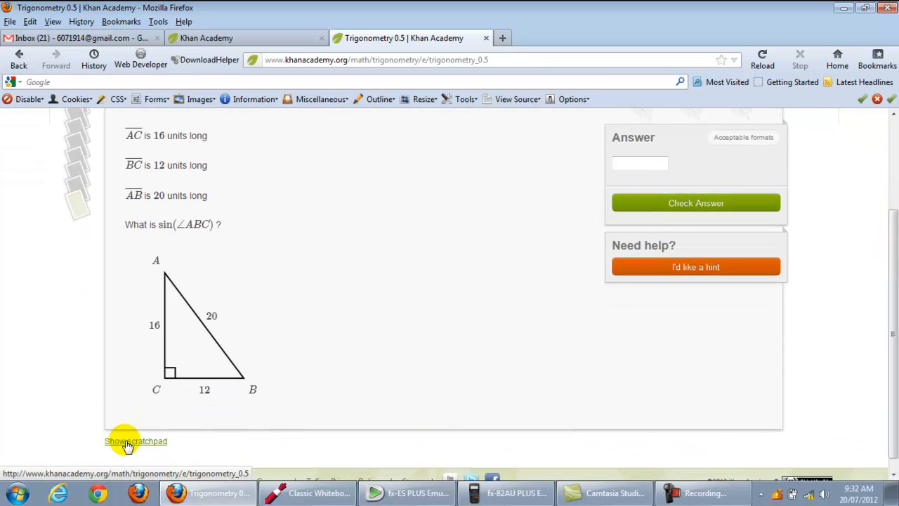
{"action": "left_click", "coordinate": [639, 162]}
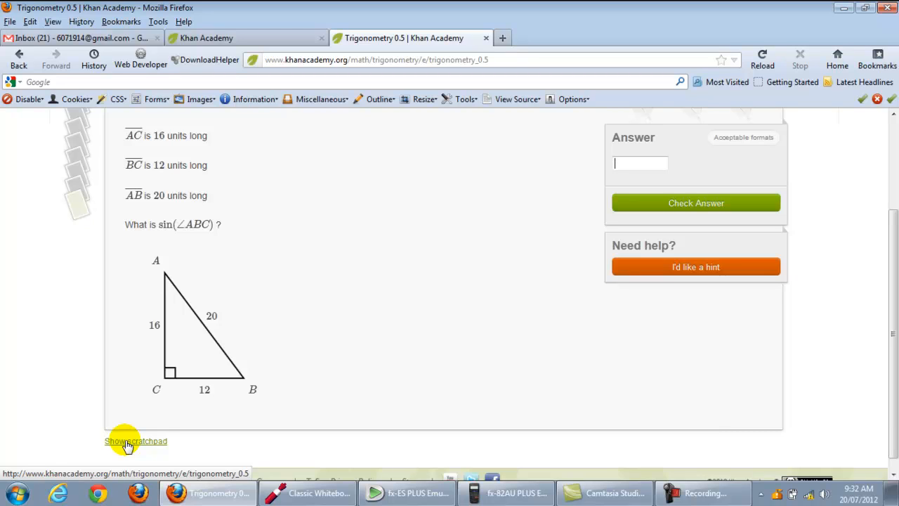
Label the triangle's θ, O and H on the scratchpad and write sin θ = 16/20.
{"action": "left_click", "coordinate": [136, 441]}
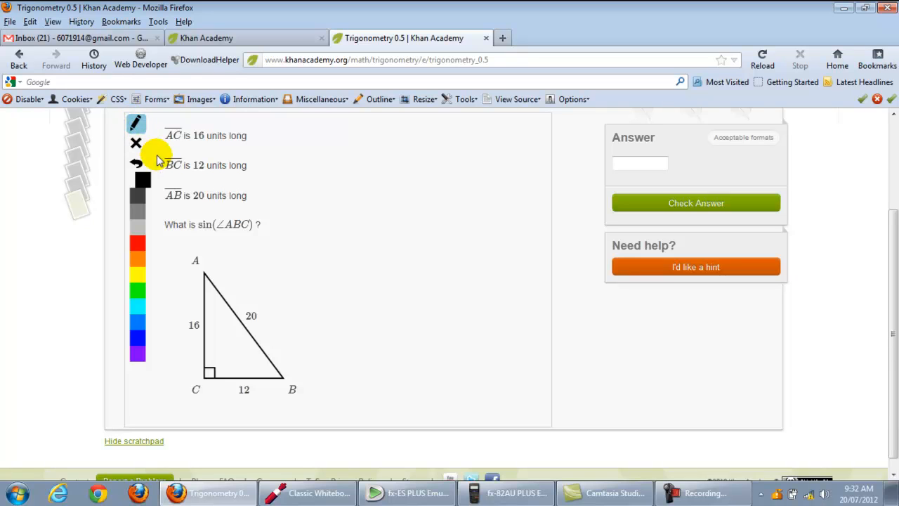
{"action": "mouse_move", "coordinate": [231, 224]}
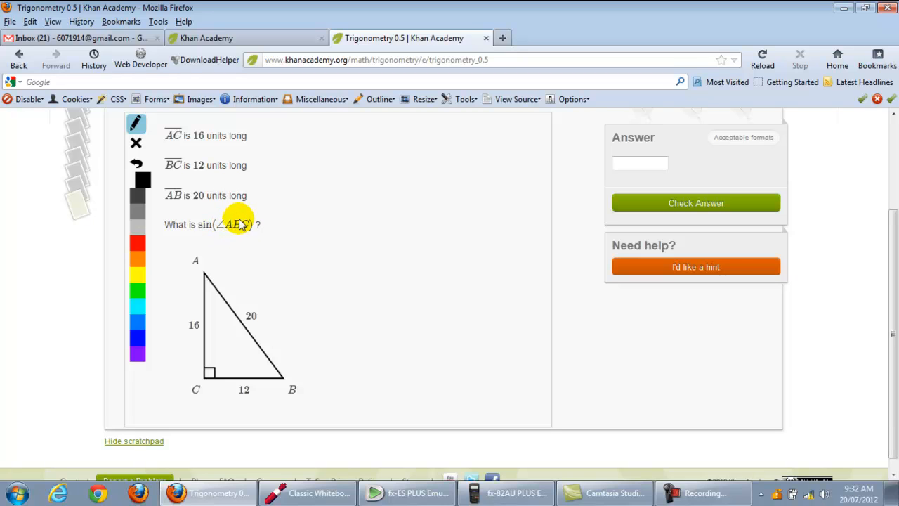
{"action": "mouse_move", "coordinate": [240, 212]}
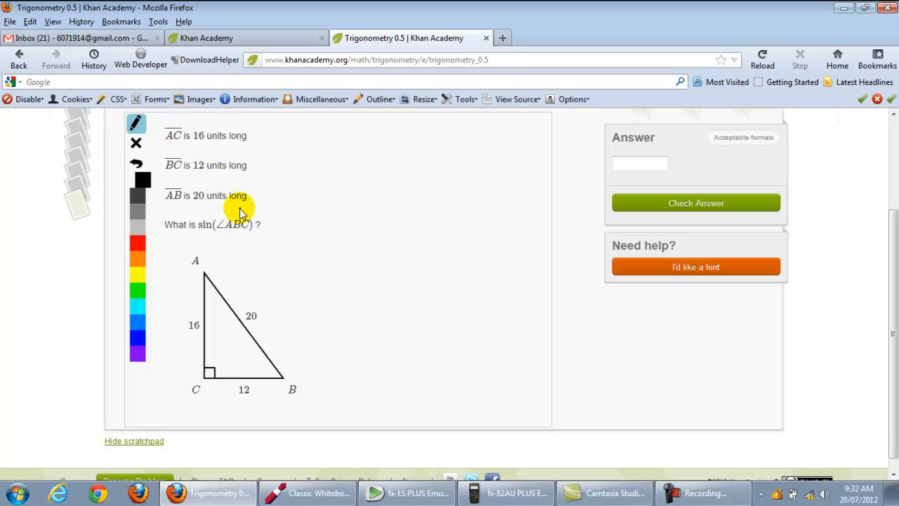
{"action": "left_click_drag", "start_coordinate": [239, 211], "coordinate": [224, 246]}
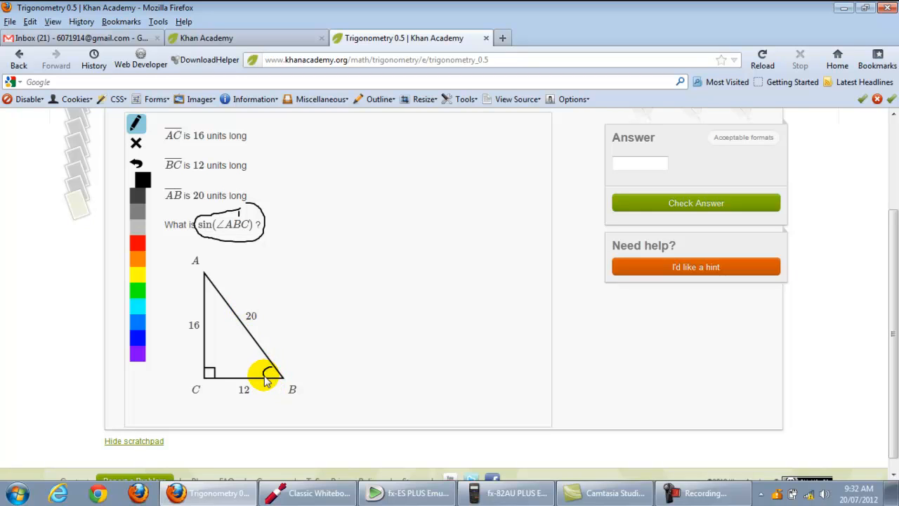
{"action": "mouse_move", "coordinate": [260, 362]}
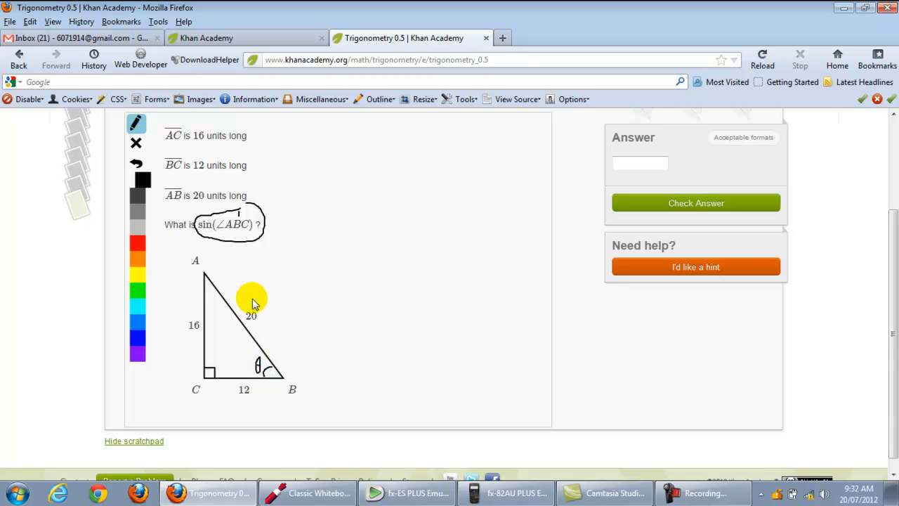
{"action": "mouse_move", "coordinate": [232, 274]}
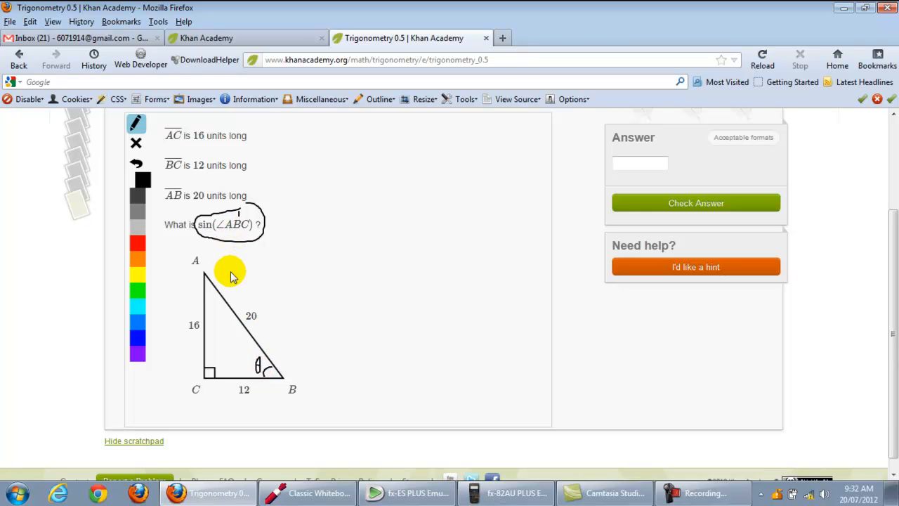
{"action": "mouse_move", "coordinate": [245, 364]}
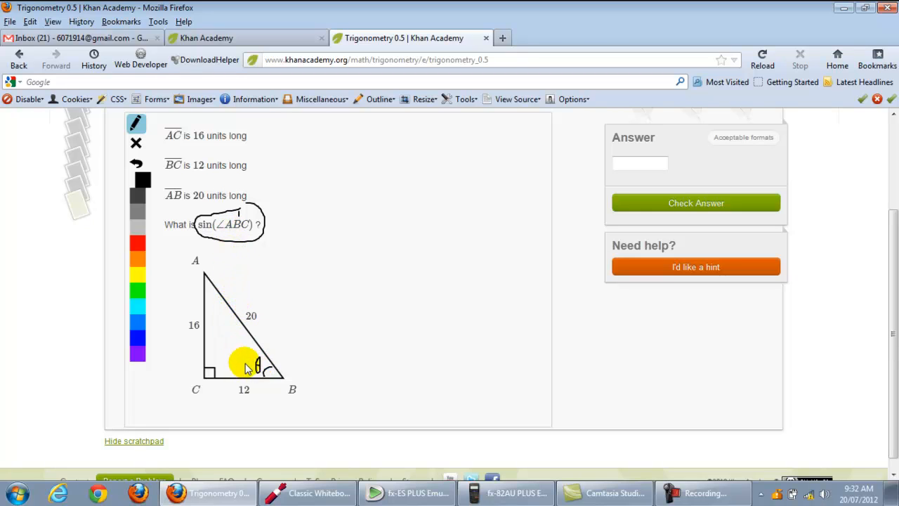
{"action": "mouse_move", "coordinate": [235, 355]}
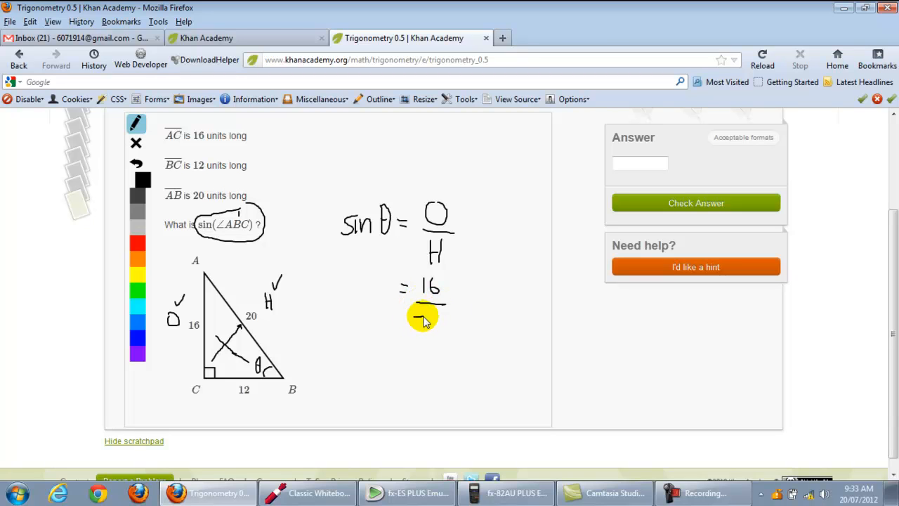
{"action": "left_click_drag", "start_coordinate": [421, 316], "coordinate": [443, 327]}
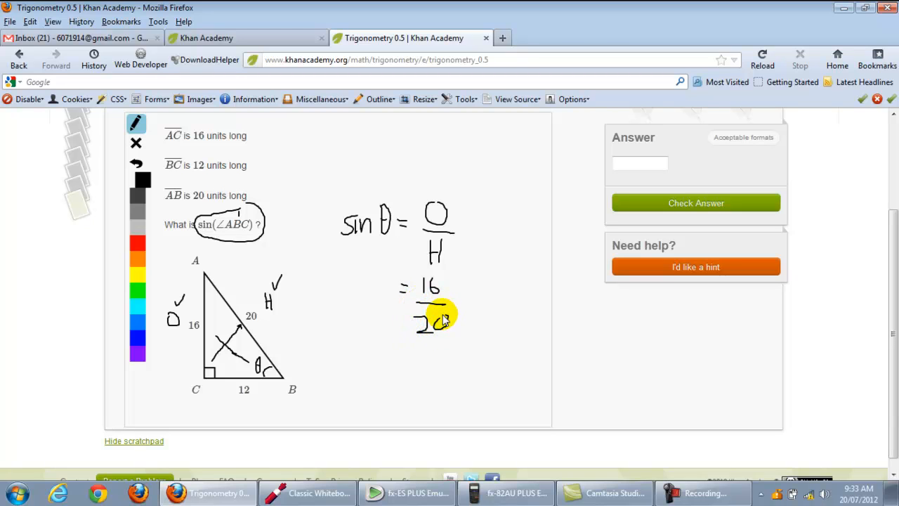
{"action": "mouse_move", "coordinate": [386, 239]}
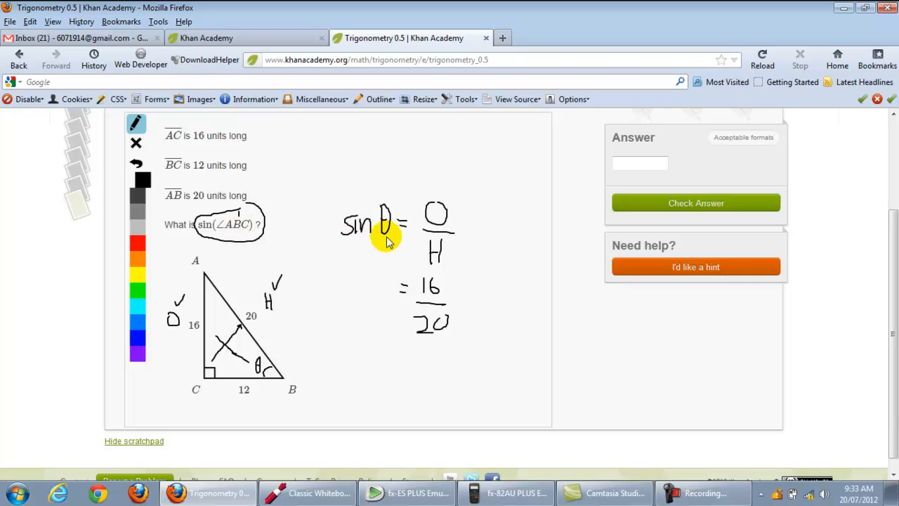
Enter 16/20 as the sin(∠ABC) answer and check it.
{"action": "left_click", "coordinate": [637, 163]}
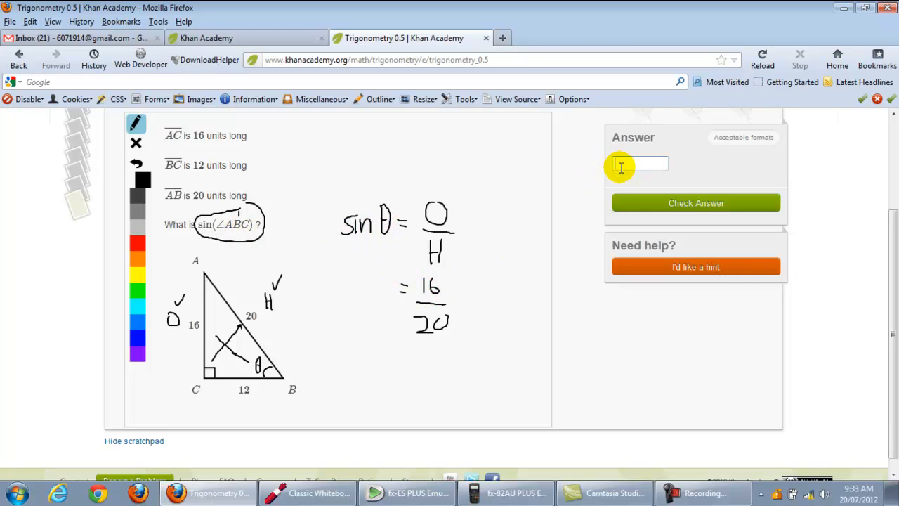
{"action": "type", "text": "16"}
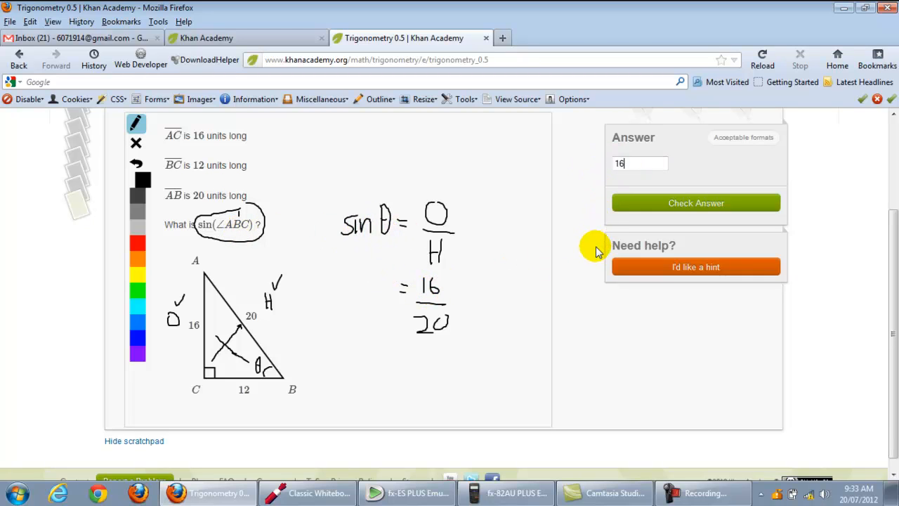
{"action": "type", "text": "/20"}
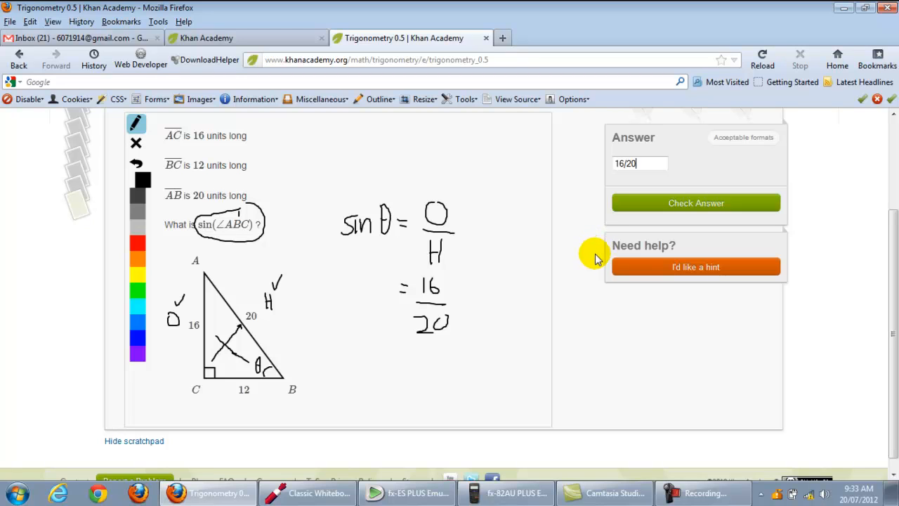
{"action": "left_click", "coordinate": [696, 203]}
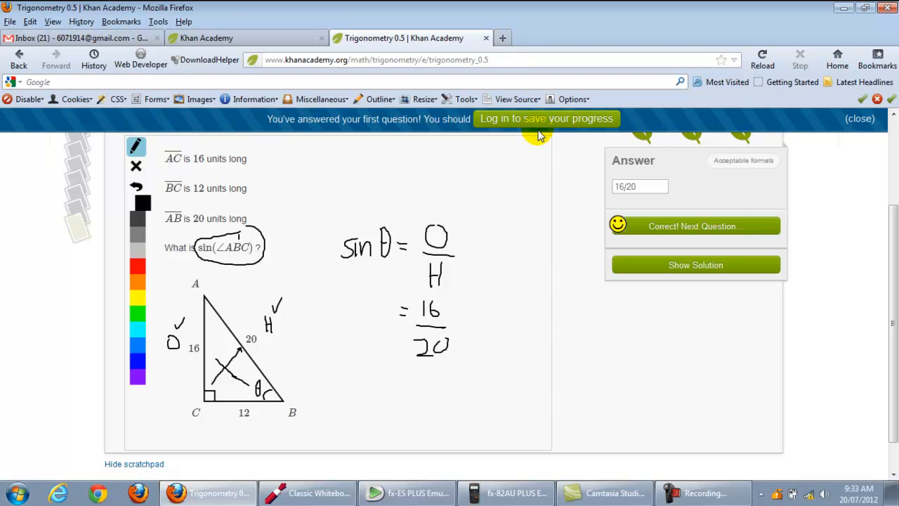
{"action": "mouse_move", "coordinate": [421, 186]}
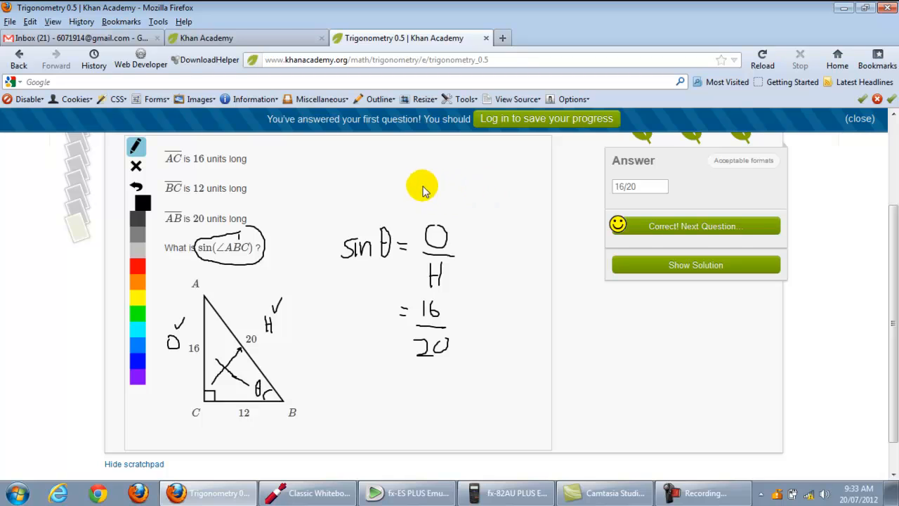
{"action": "mouse_move", "coordinate": [472, 196]}
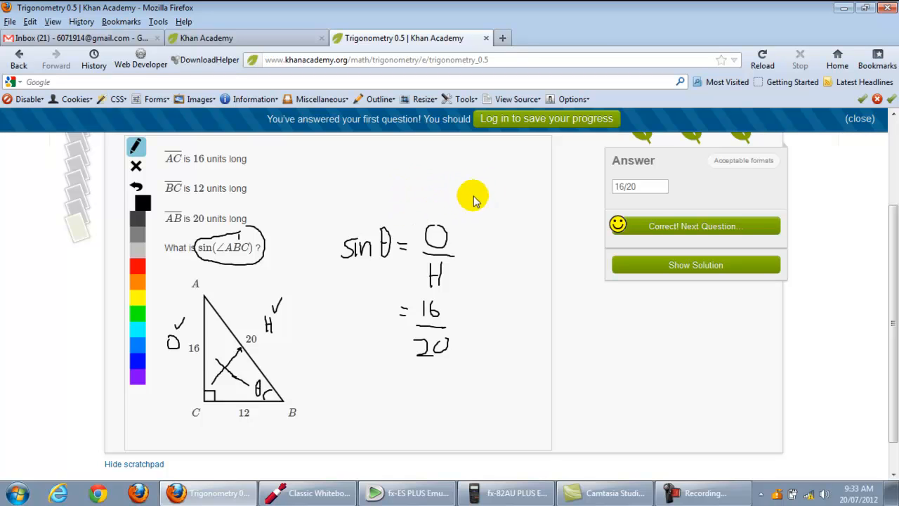
{"action": "mouse_move", "coordinate": [649, 247]}
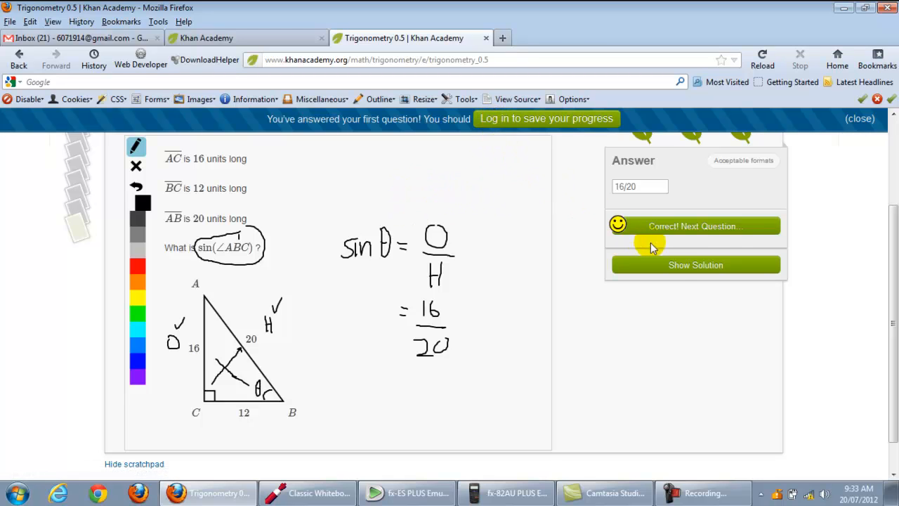
{"action": "mouse_move", "coordinate": [683, 264]}
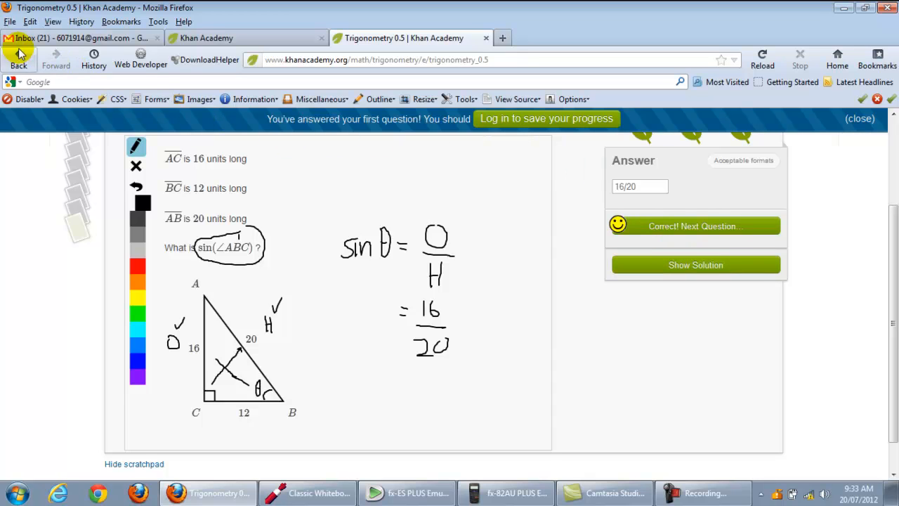
Go back to the Exercise Dashboard and pick the Order of operations node.
{"action": "left_click", "coordinate": [19, 59]}
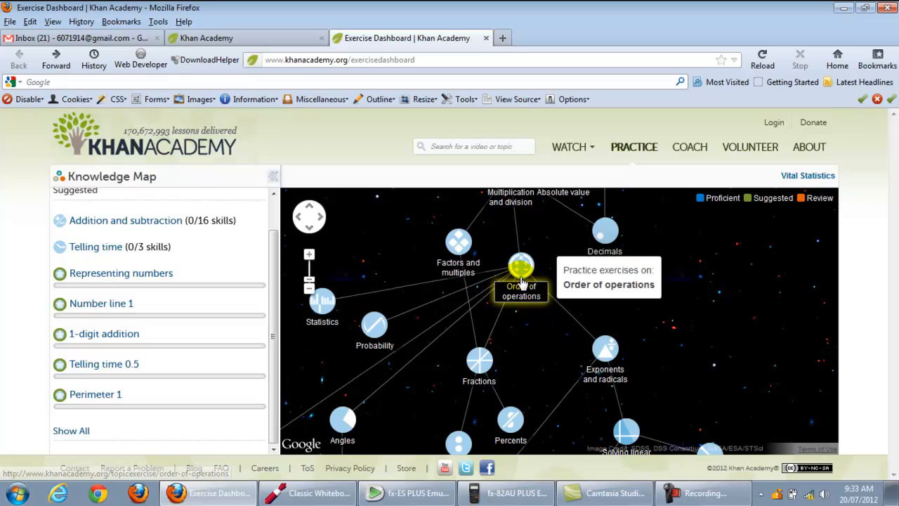
{"action": "mouse_move", "coordinate": [521, 259]}
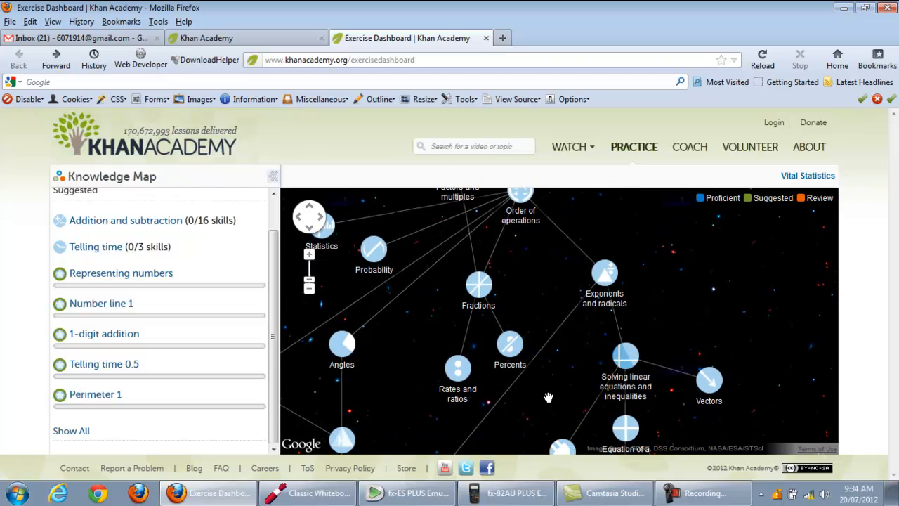
{"action": "mouse_move", "coordinate": [625, 361]}
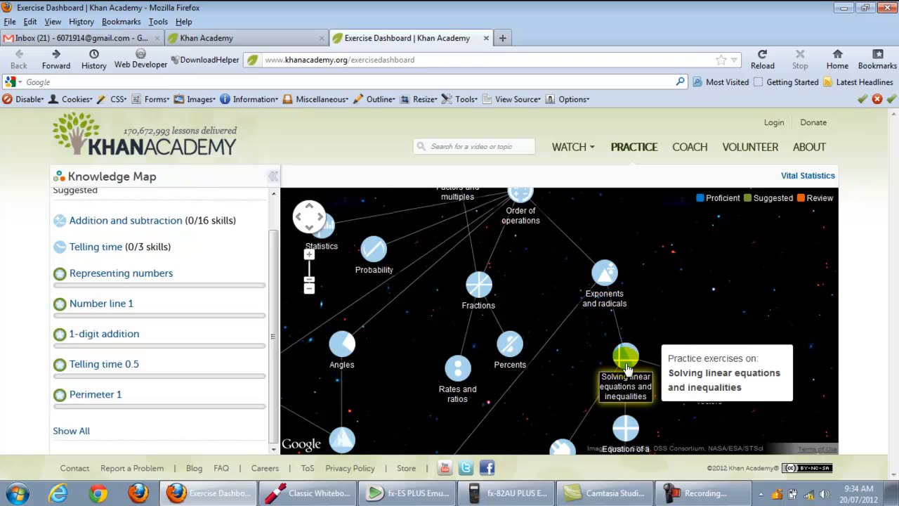
{"action": "mouse_move", "coordinate": [625, 359]}
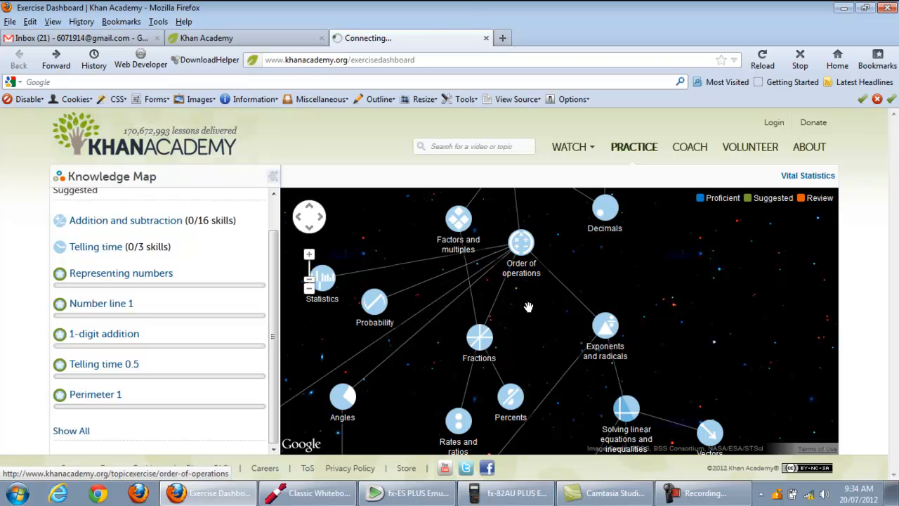
{"action": "left_click", "coordinate": [522, 258]}
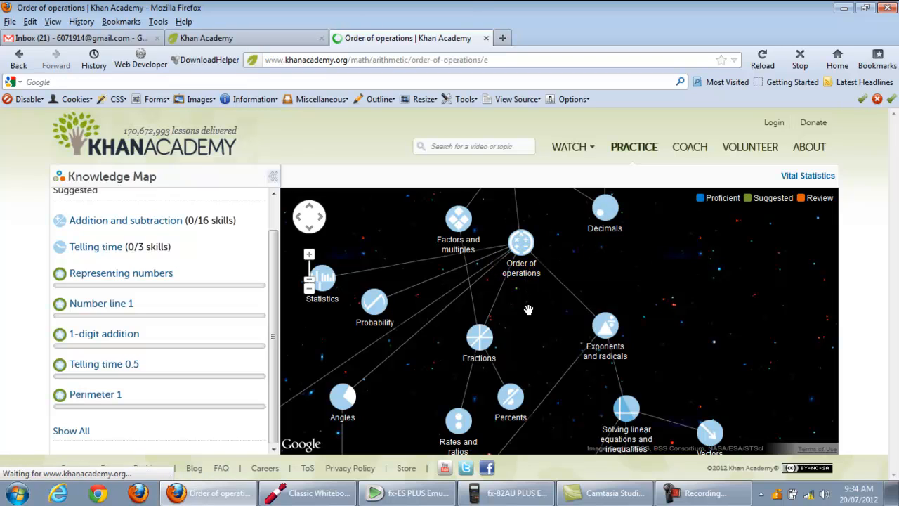
{"action": "left_click", "coordinate": [522, 253]}
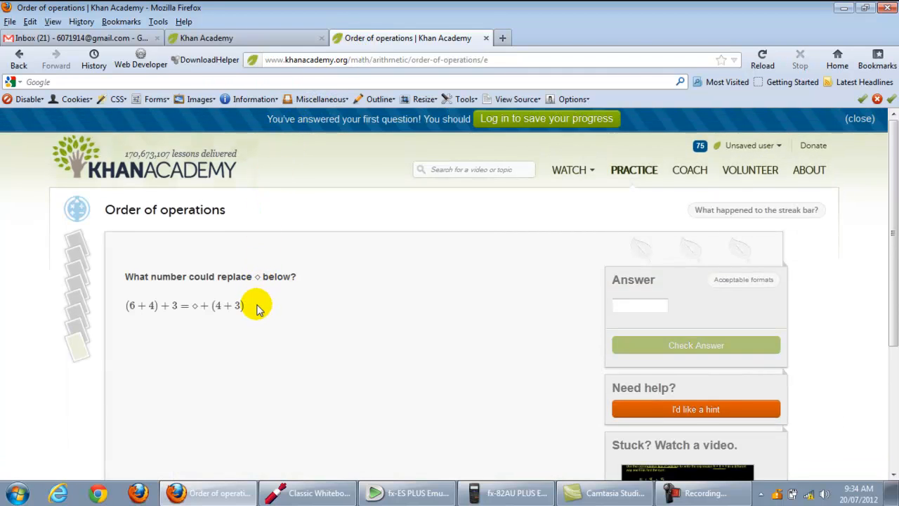
{"action": "mouse_move", "coordinate": [255, 327]}
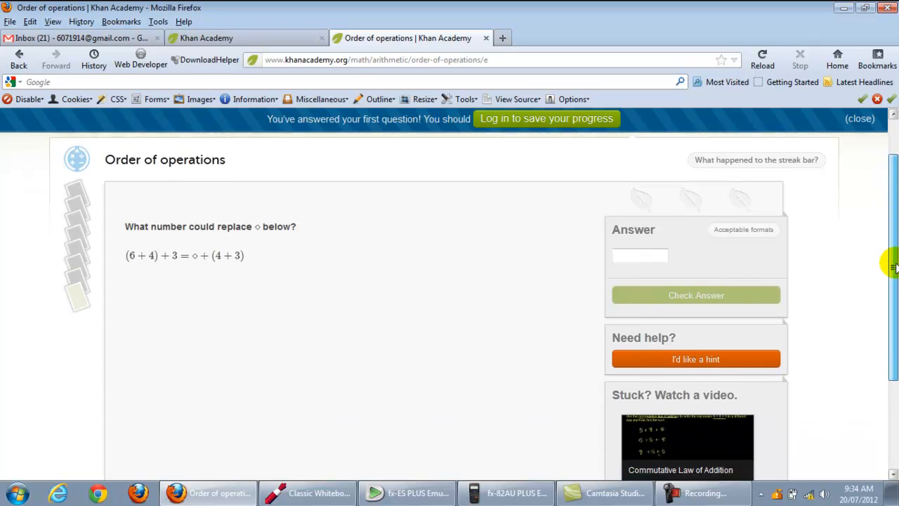
{"action": "scroll", "scroll_direction": "down", "scroll_amount": 3}
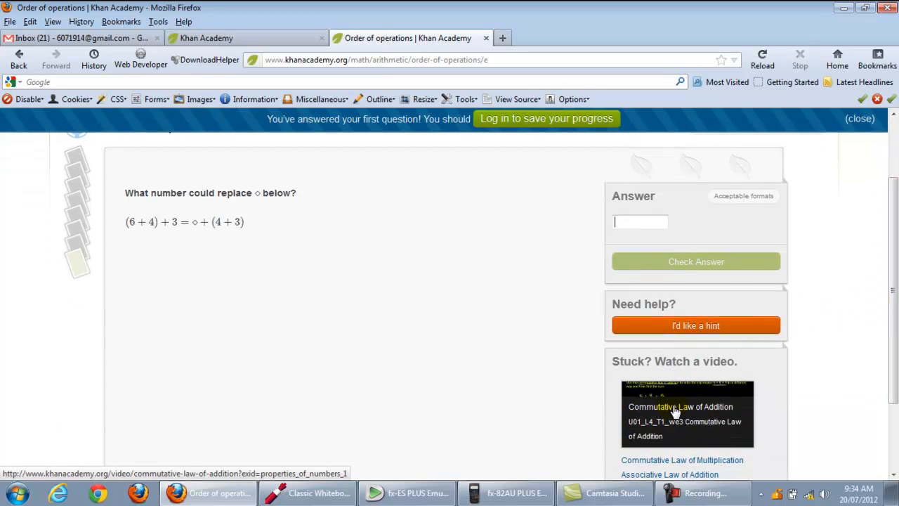
{"action": "scroll", "scroll_direction": "down", "scroll_amount": 3}
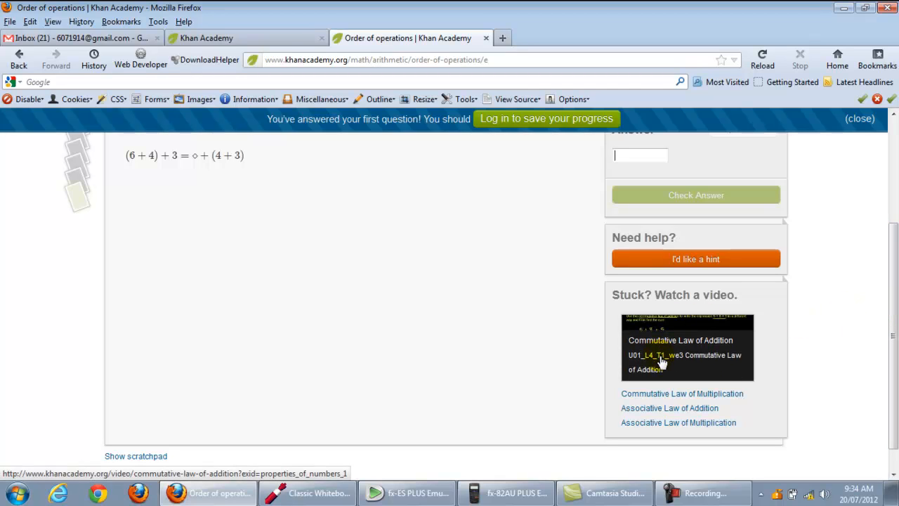
{"action": "mouse_move", "coordinate": [678, 376]}
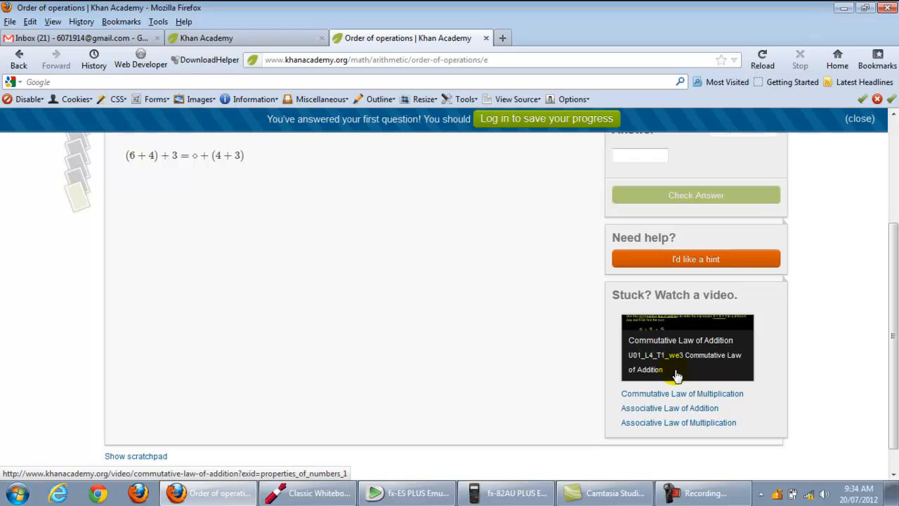
{"action": "mouse_move", "coordinate": [682, 340]}
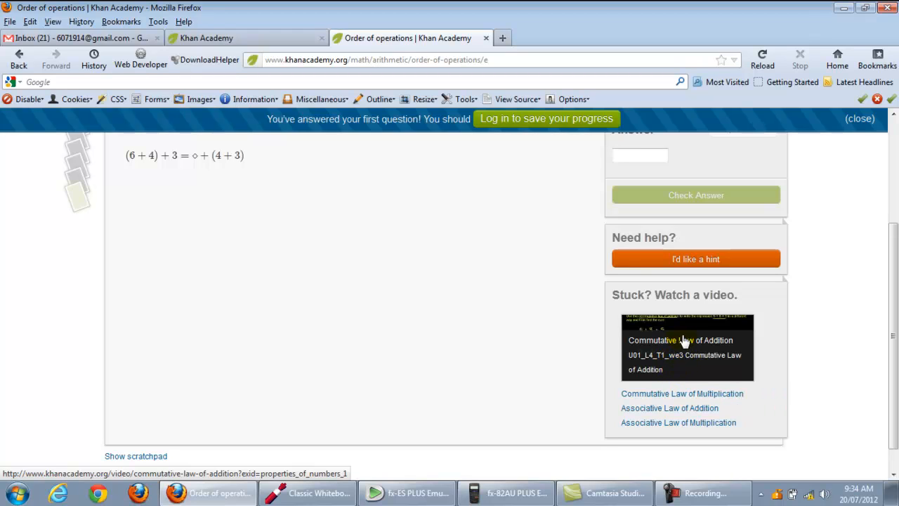
{"action": "mouse_move", "coordinate": [669, 323]}
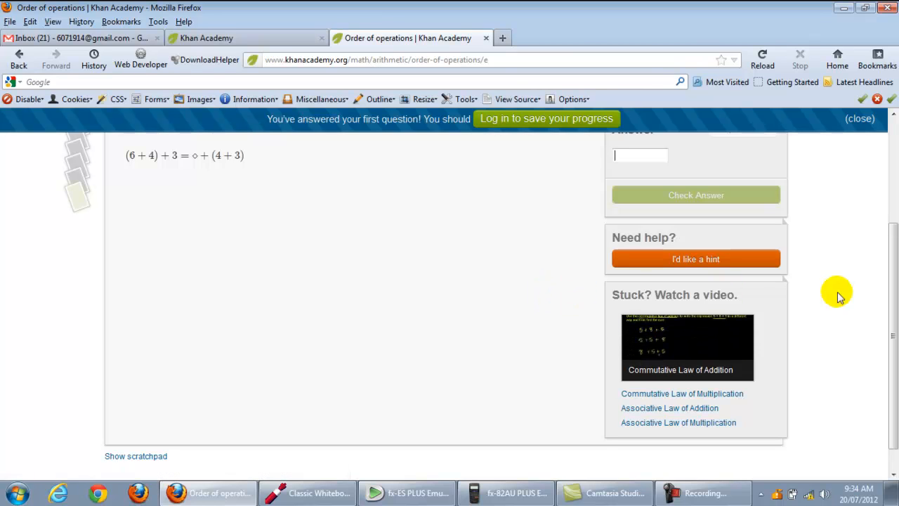
{"action": "scroll", "scroll_direction": "up", "scroll_amount": 3}
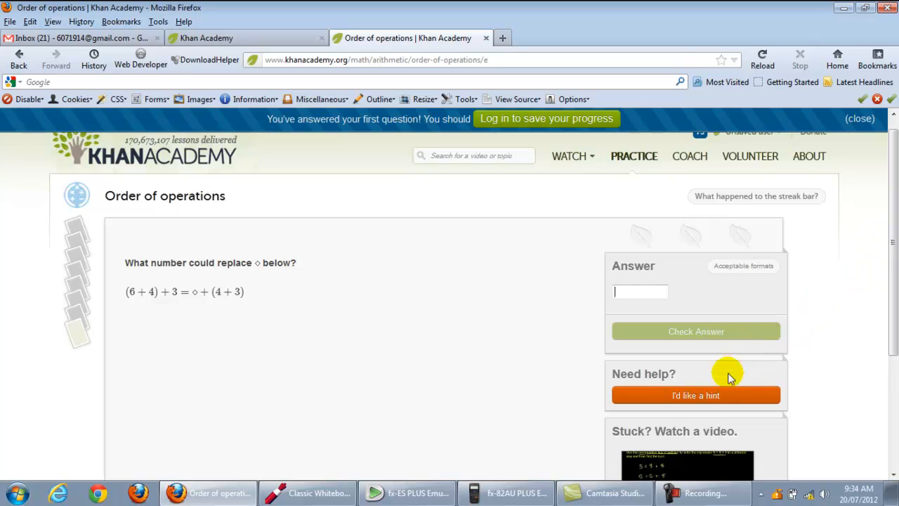
{"action": "mouse_move", "coordinate": [174, 274]}
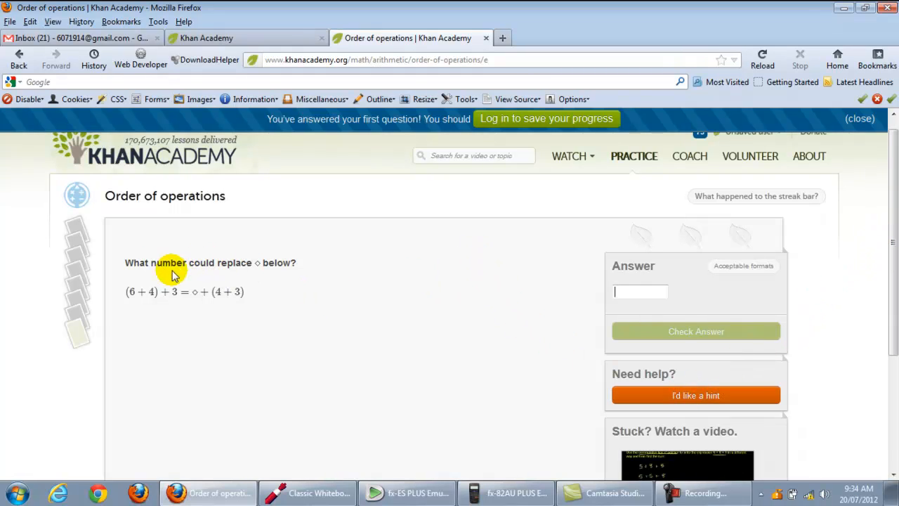
{"action": "mouse_move", "coordinate": [259, 263]}
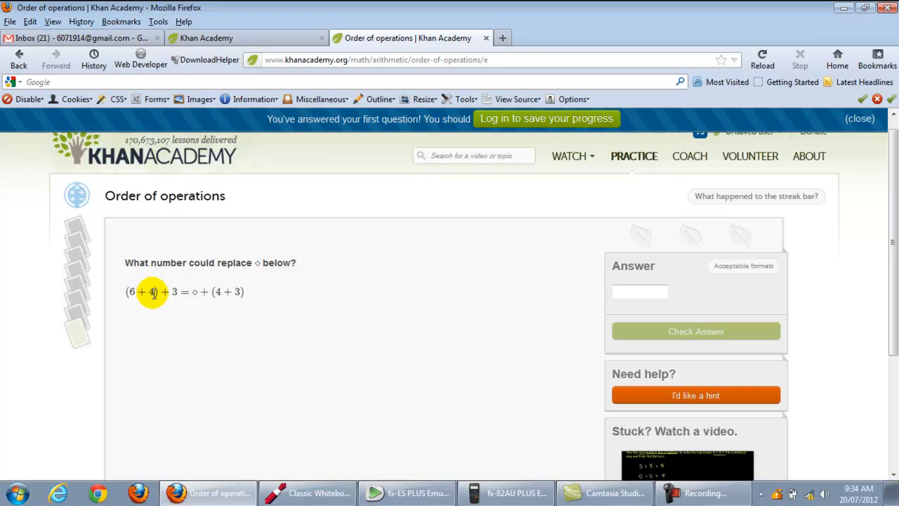
{"action": "mouse_move", "coordinate": [196, 291]}
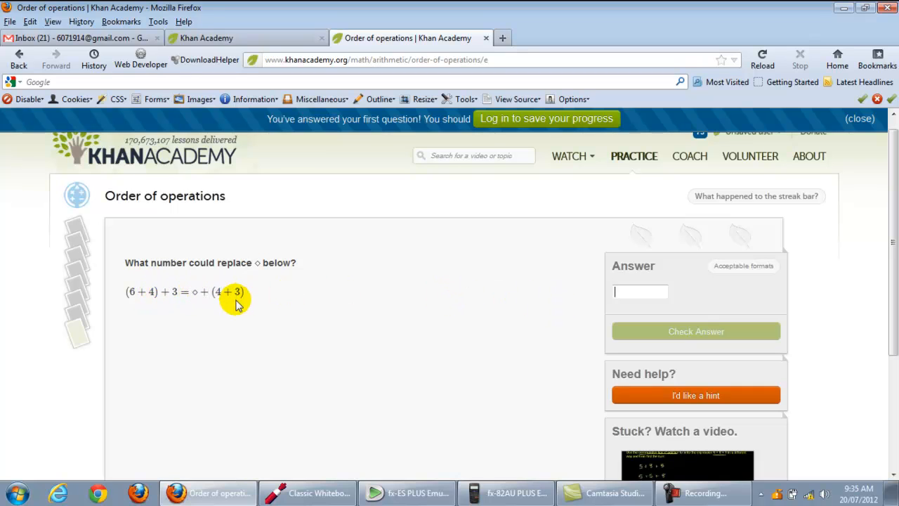
{"action": "mouse_move", "coordinate": [83, 232]}
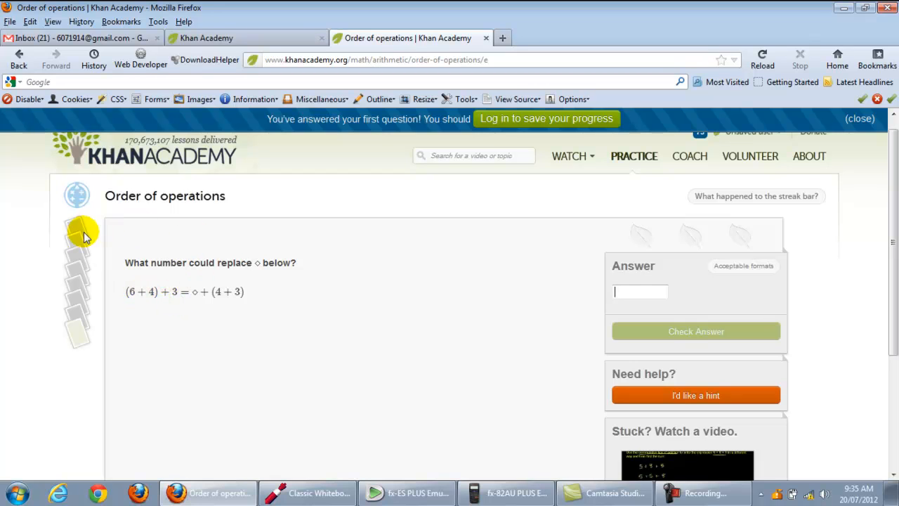
{"action": "scroll", "scroll_direction": "down", "scroll_amount": 3}
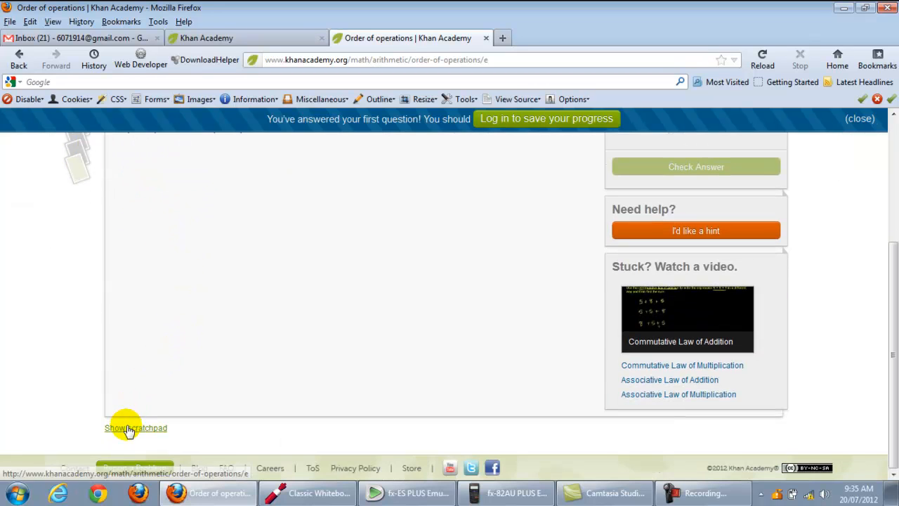
Work out ◇ on the scratchpad, then submit 6 as the answer.
{"action": "left_click", "coordinate": [135, 428]}
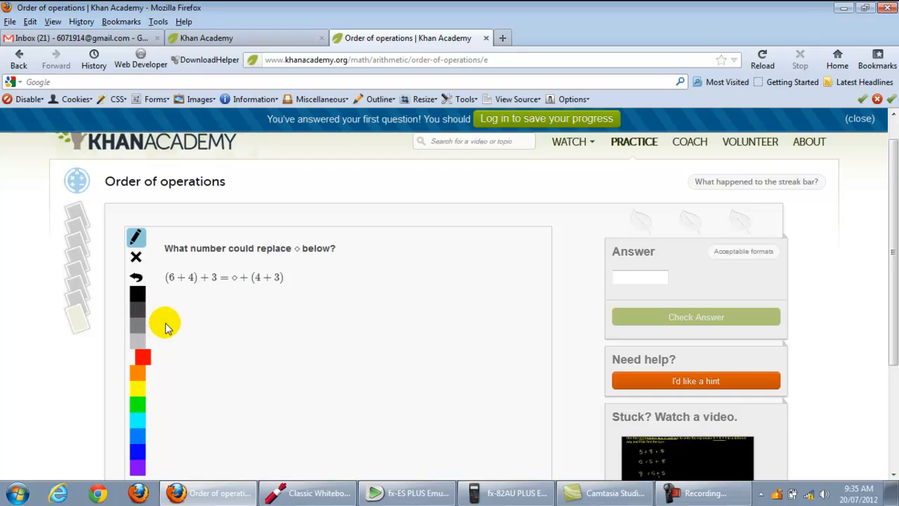
{"action": "mouse_move", "coordinate": [217, 288]}
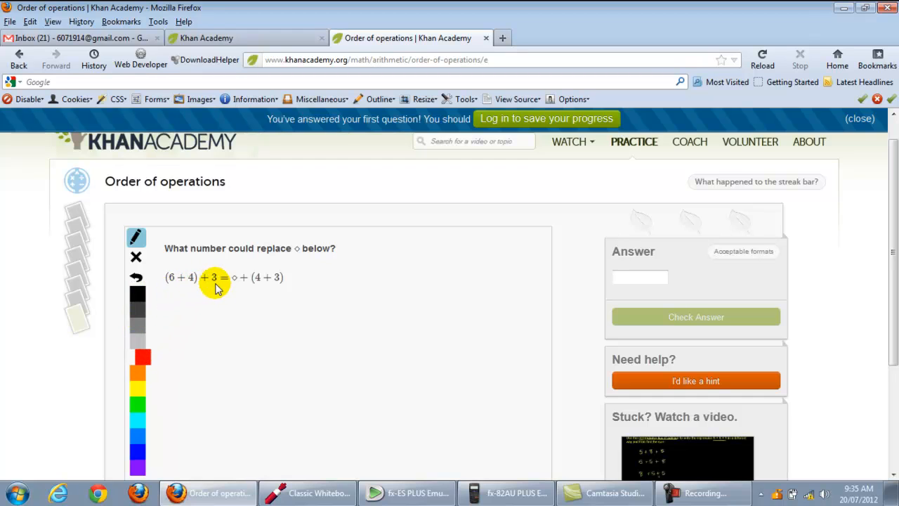
{"action": "mouse_move", "coordinate": [178, 288]}
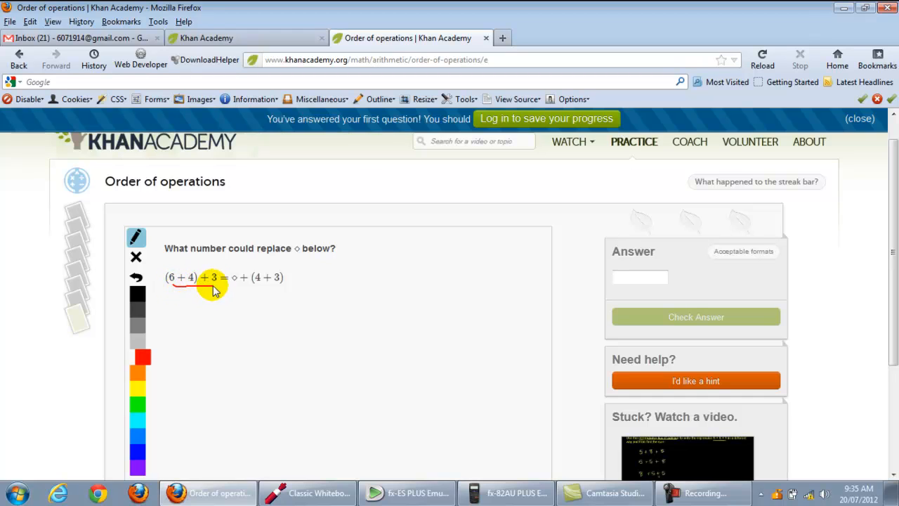
{"action": "mouse_move", "coordinate": [256, 279]}
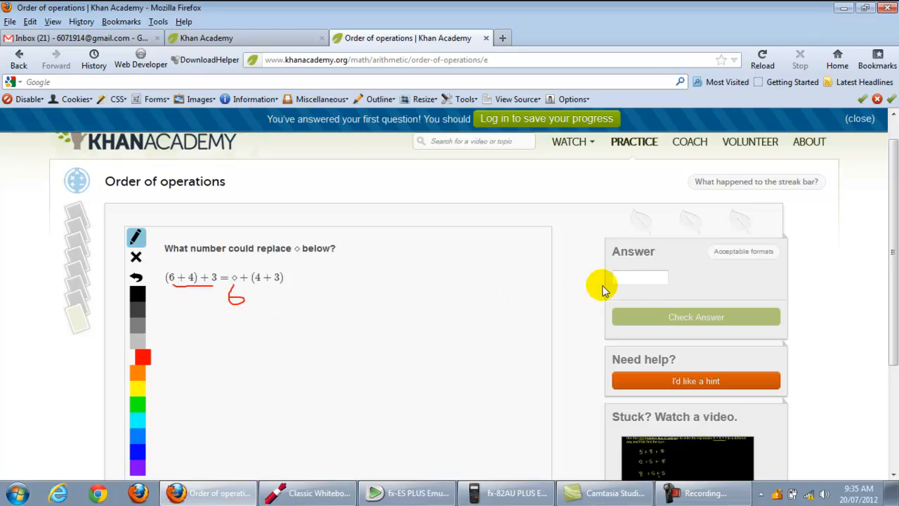
{"action": "type", "text": "6"}
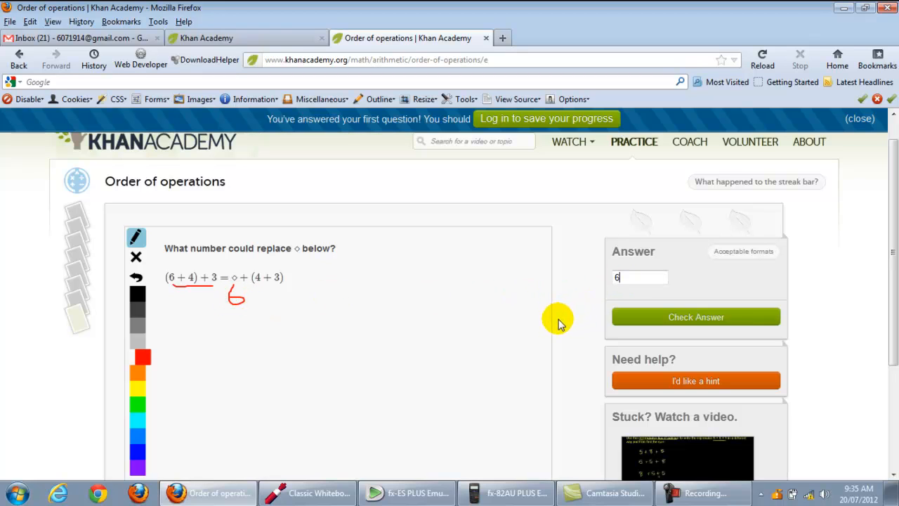
{"action": "left_click", "coordinate": [695, 317]}
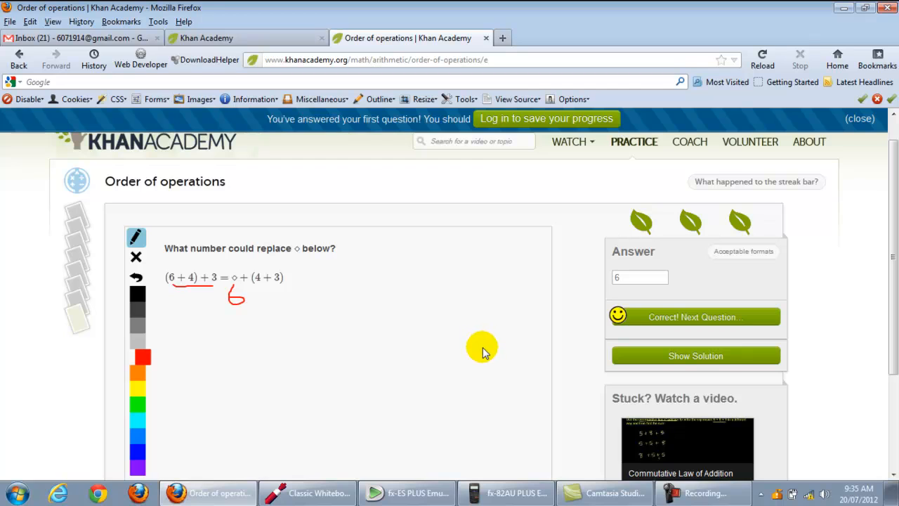
{"action": "mouse_move", "coordinate": [658, 250]}
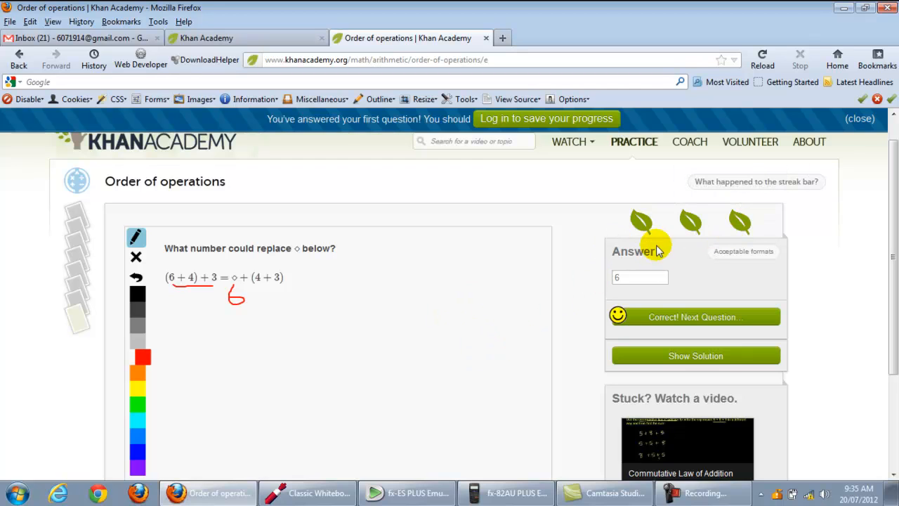
{"action": "scroll", "scroll_direction": "down", "scroll_amount": 3}
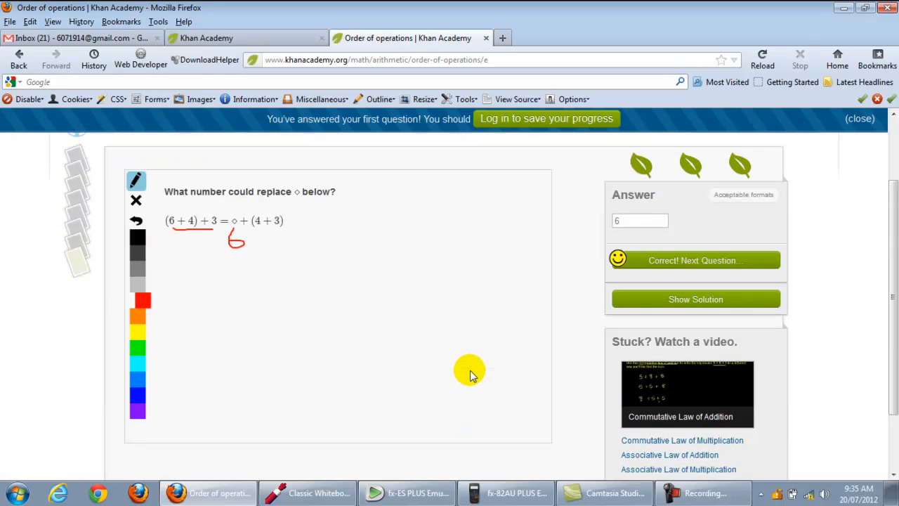
{"action": "scroll", "scroll_direction": "down", "scroll_amount": 3}
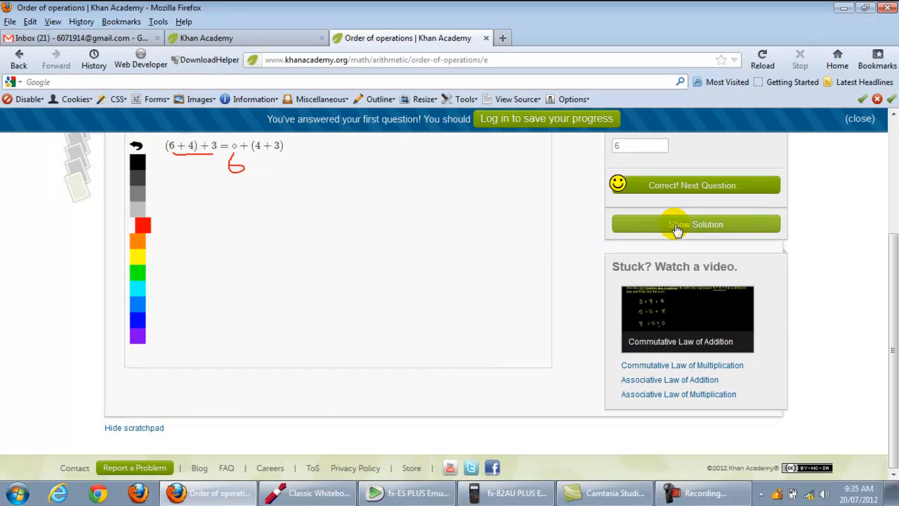
{"action": "mouse_move", "coordinate": [611, 206]}
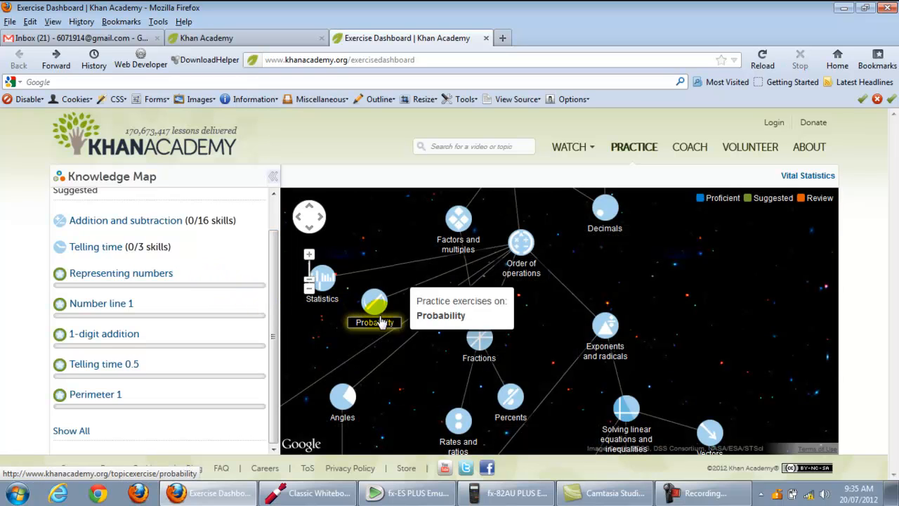
{"action": "mouse_move", "coordinate": [521, 245]}
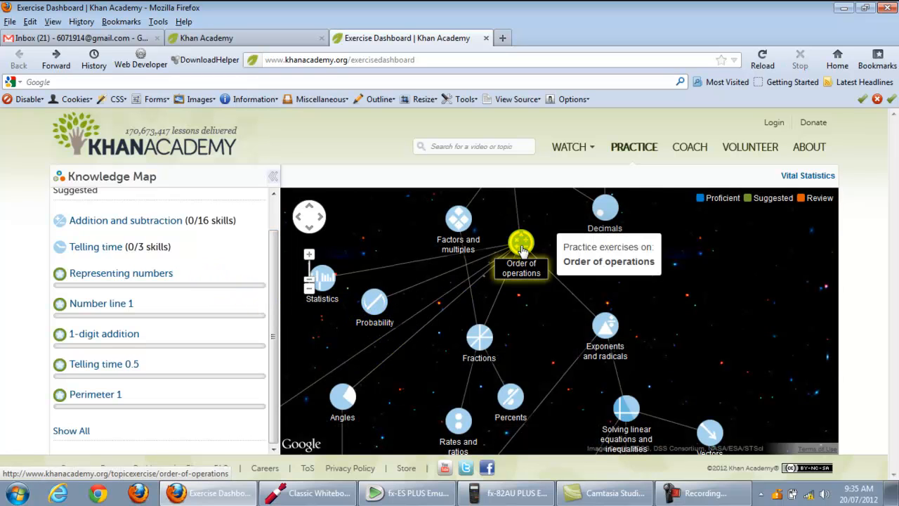
{"action": "mouse_move", "coordinate": [521, 248]}
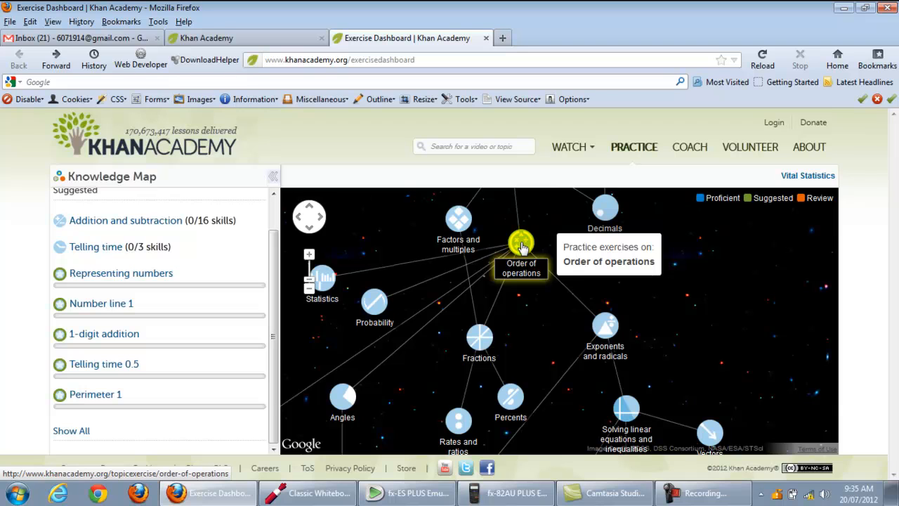
{"action": "mouse_move", "coordinate": [498, 306]}
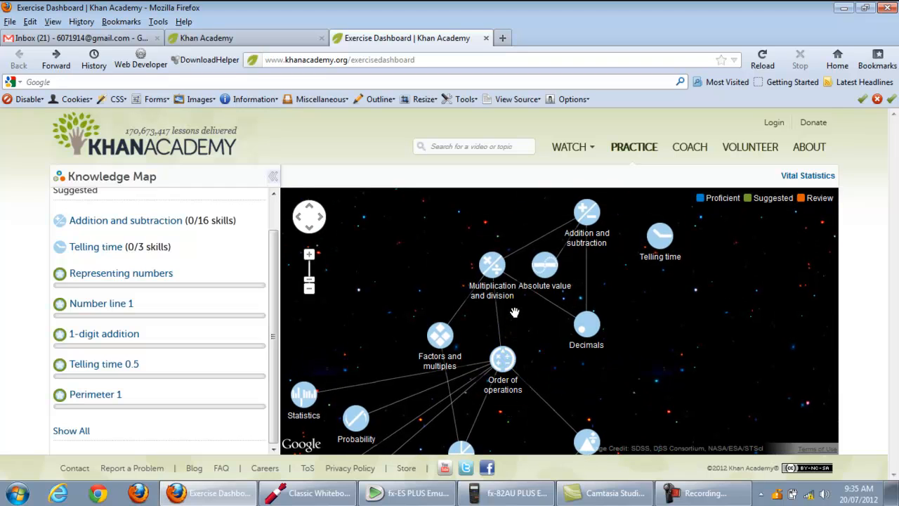
{"action": "mouse_move", "coordinate": [491, 267]}
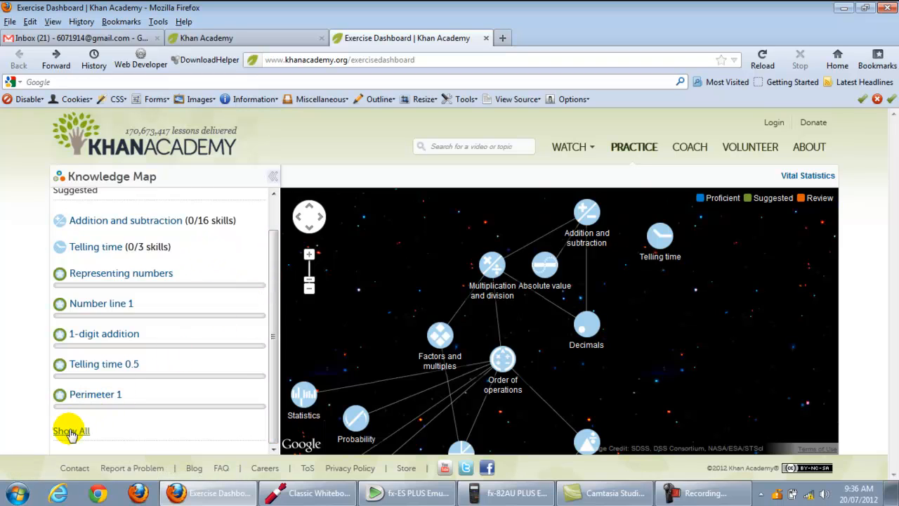
Show all topics in the Knowledge Map list and select Angles.
{"action": "left_click", "coordinate": [70, 430]}
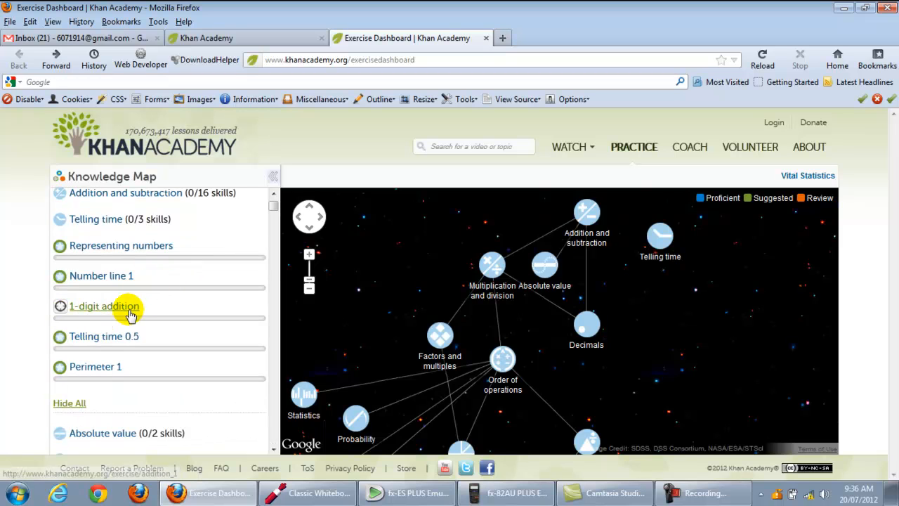
{"action": "scroll", "scroll_direction": "down", "scroll_amount": 3}
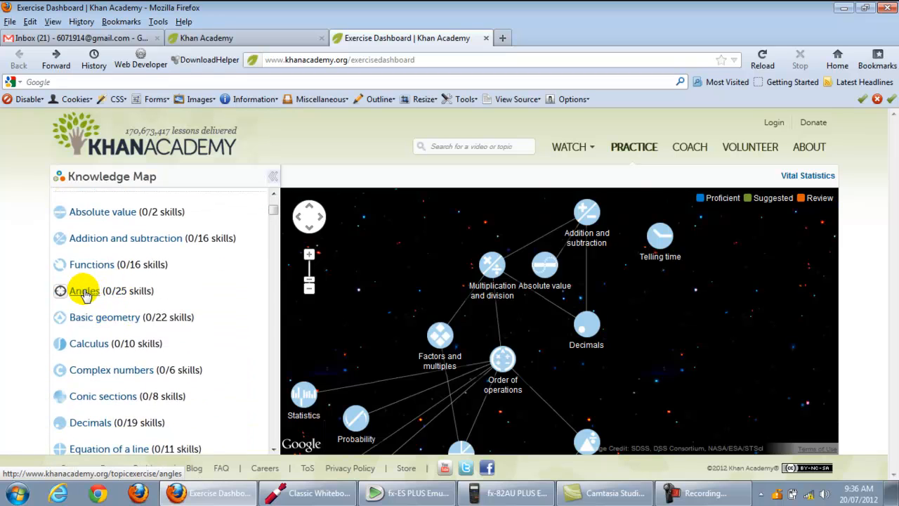
{"action": "mouse_move", "coordinate": [83, 290]}
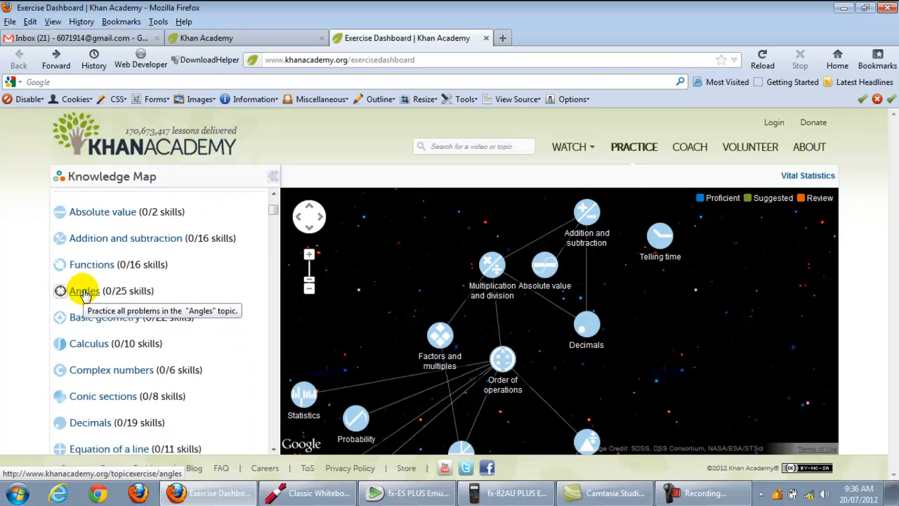
{"action": "mouse_move", "coordinate": [258, 288]}
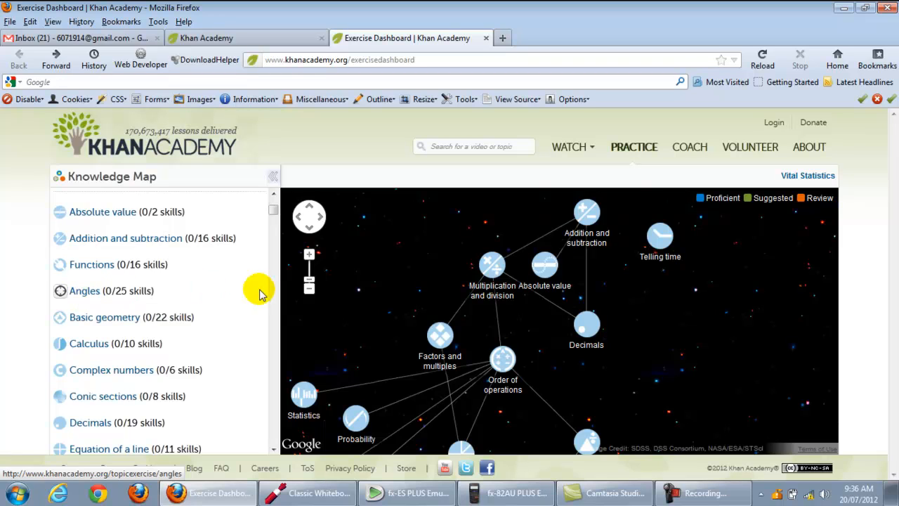
{"action": "mouse_move", "coordinate": [513, 402]}
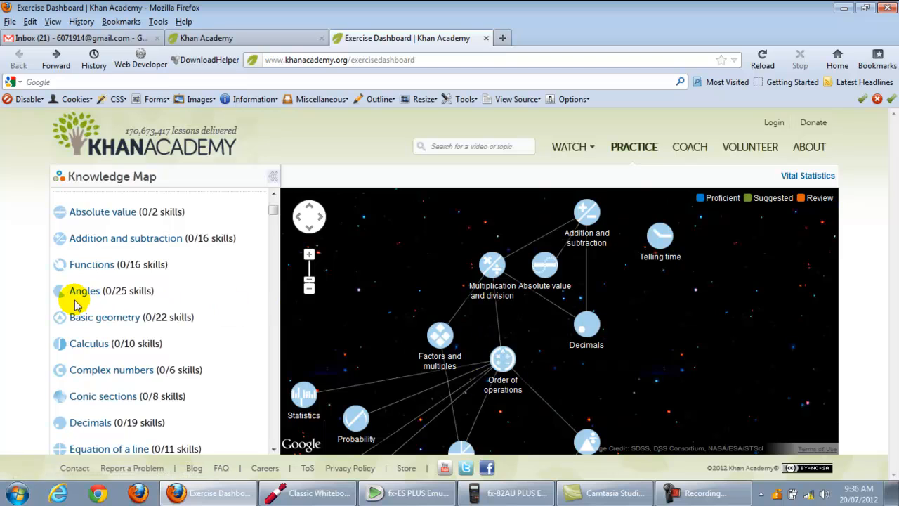
{"action": "mouse_move", "coordinate": [85, 290]}
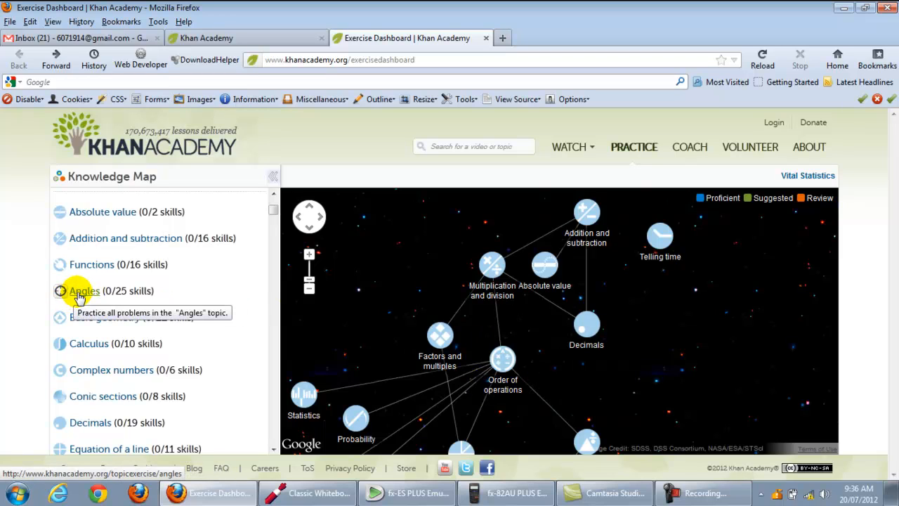
{"action": "left_click", "coordinate": [85, 290]}
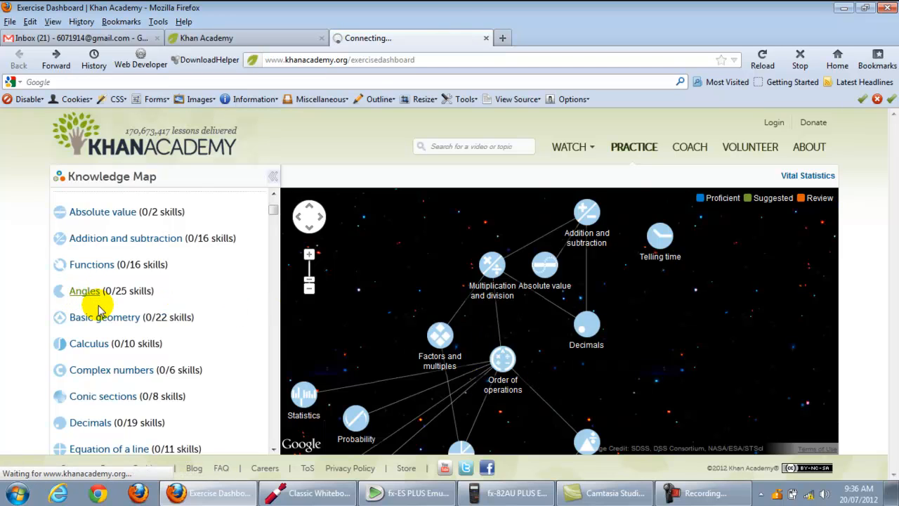
Load the Angles question and move the protractor onto the angle's vertex.
{"action": "left_click", "coordinate": [84, 291]}
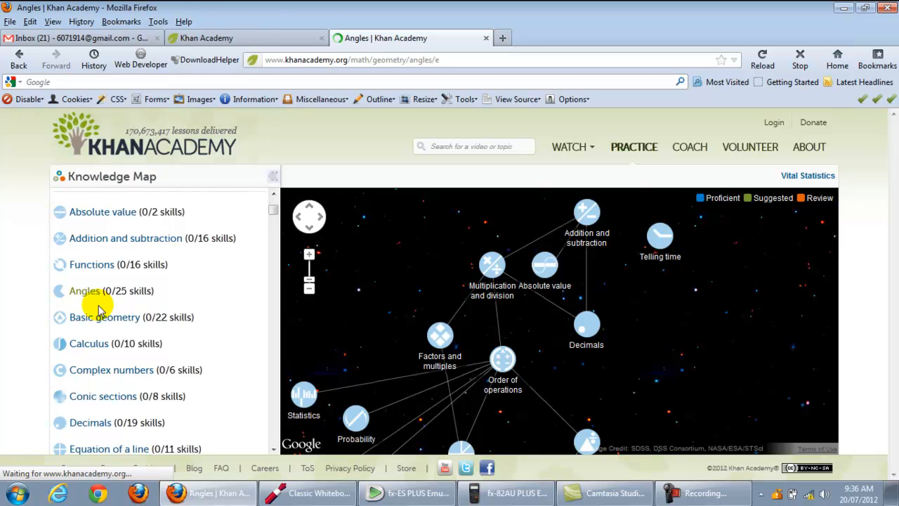
{"action": "left_click", "coordinate": [85, 290]}
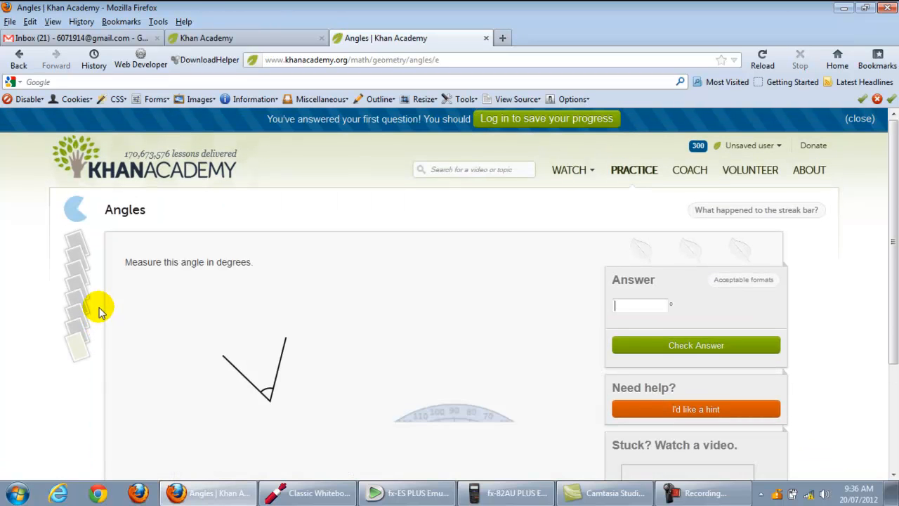
{"action": "scroll", "scroll_direction": "down", "scroll_amount": 3}
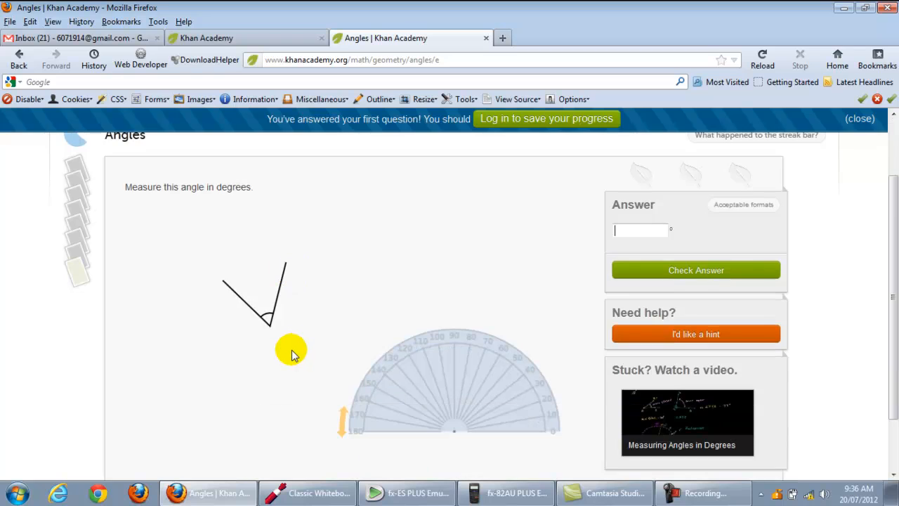
{"action": "mouse_move", "coordinate": [184, 191]}
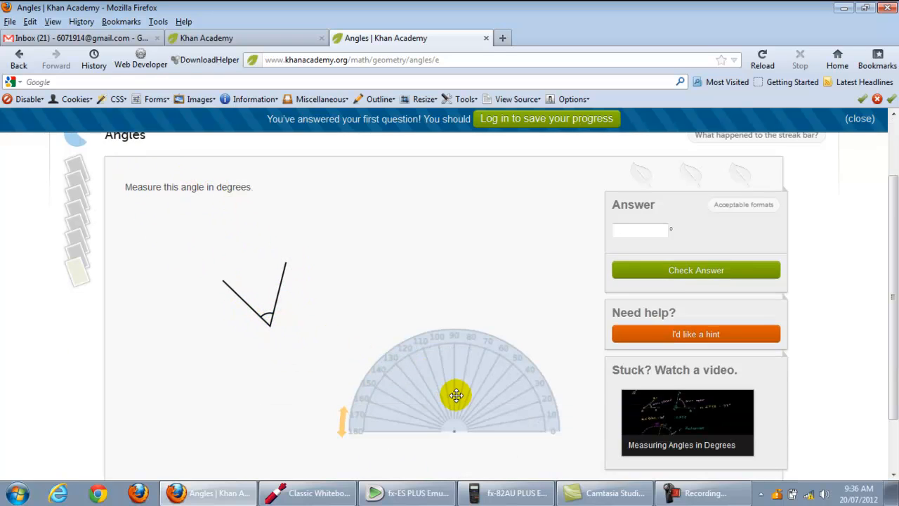
{"action": "left_click_drag", "start_coordinate": [455, 395], "coordinate": [265, 287]}
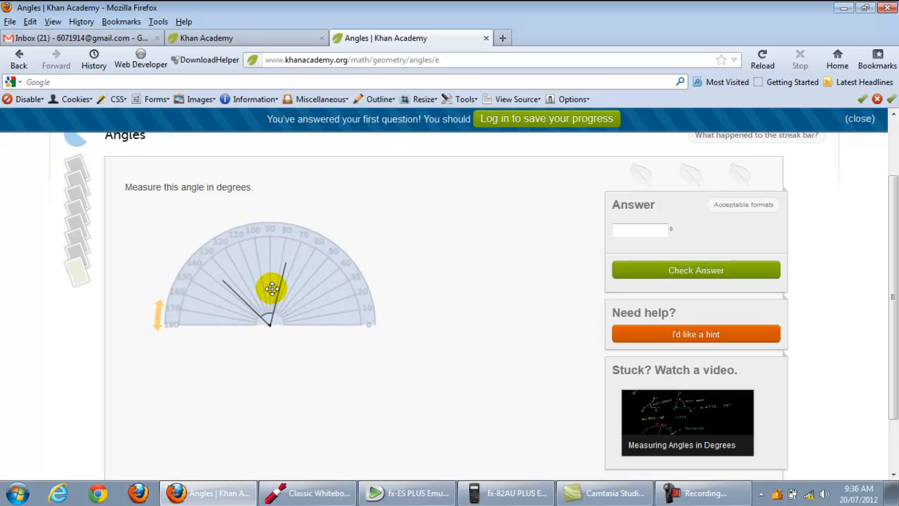
Rotate and reposition the protractor until its zero edge lies along the upright ray.
{"action": "left_click_drag", "start_coordinate": [271, 288], "coordinate": [170, 264]}
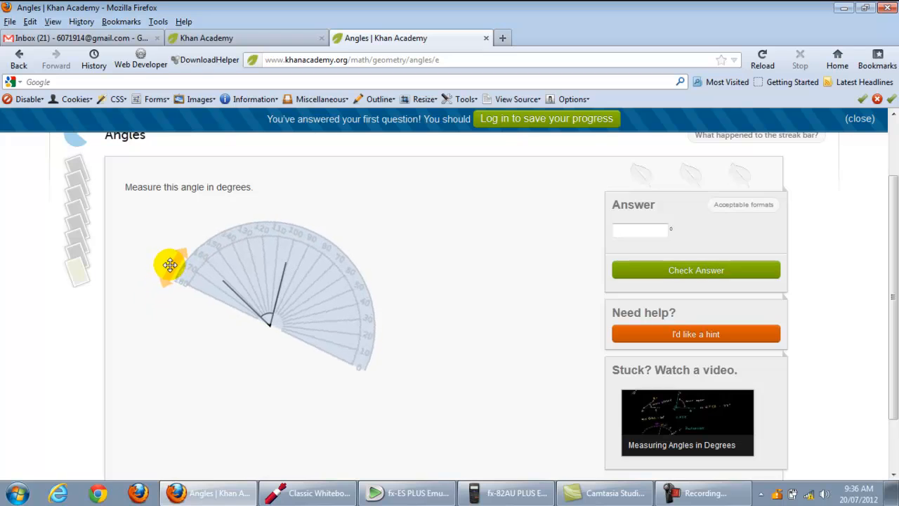
{"action": "left_click_drag", "start_coordinate": [171, 265], "coordinate": [194, 237]}
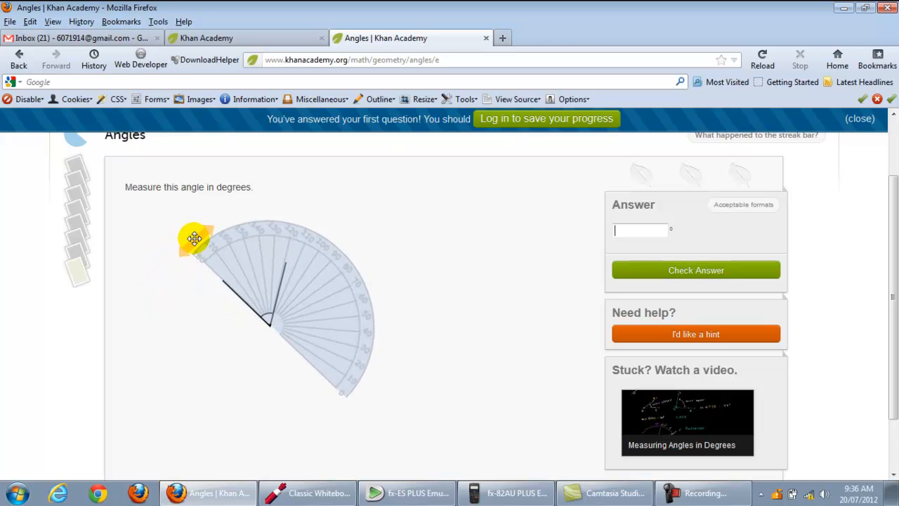
{"action": "left_click_drag", "start_coordinate": [194, 239], "coordinate": [237, 252]}
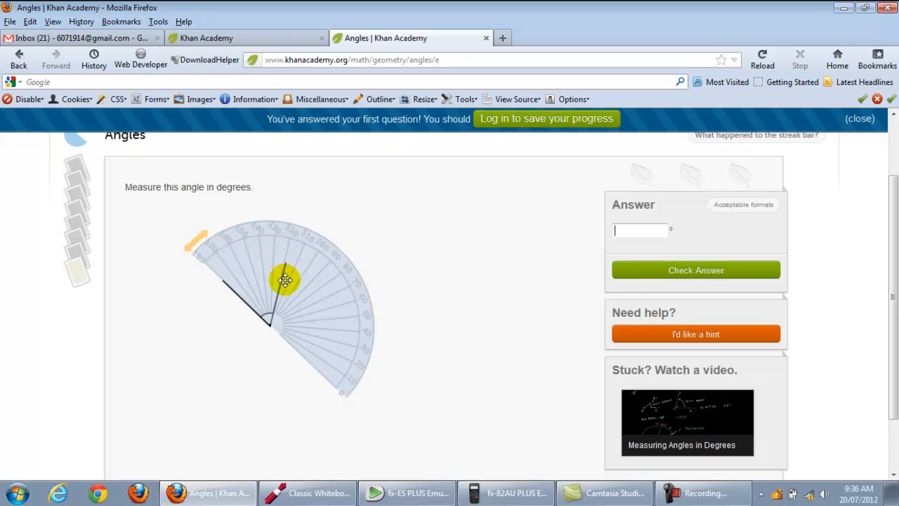
{"action": "left_click_drag", "start_coordinate": [286, 279], "coordinate": [216, 260]}
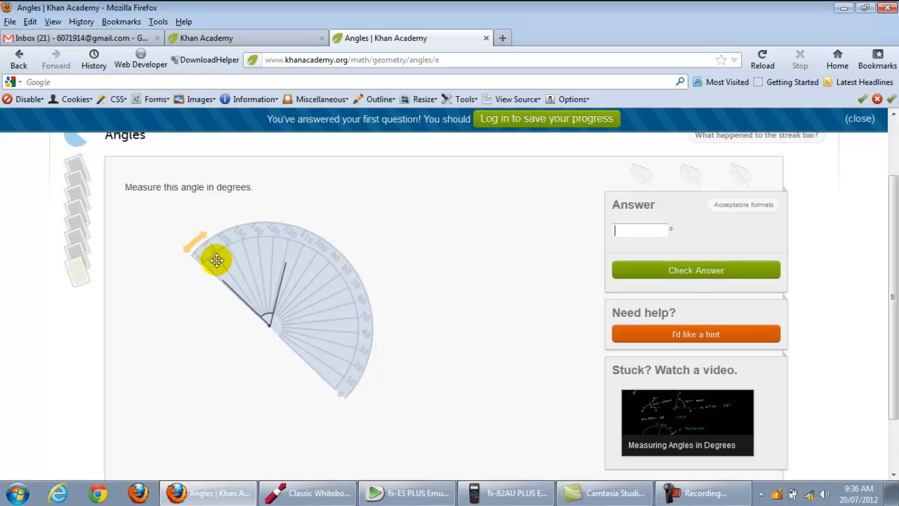
{"action": "left_click_drag", "start_coordinate": [217, 261], "coordinate": [152, 311]}
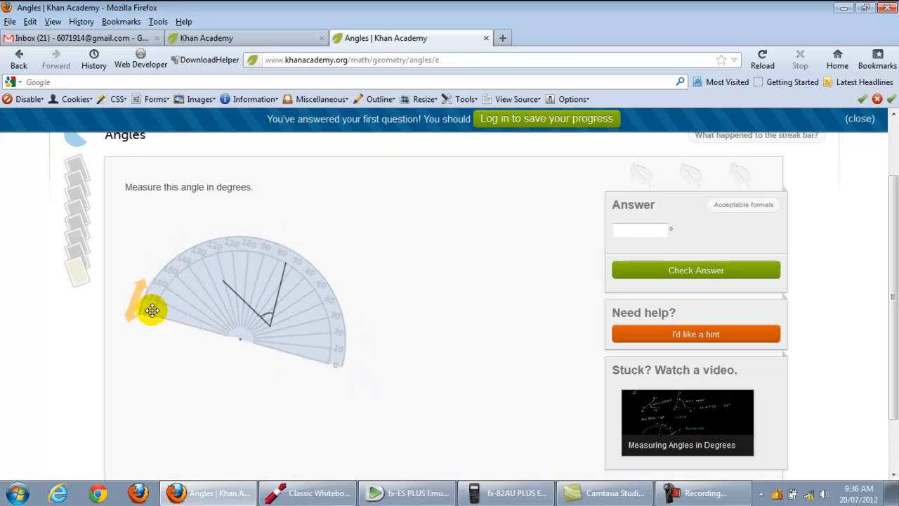
{"action": "left_click_drag", "start_coordinate": [152, 311], "coordinate": [267, 379]}
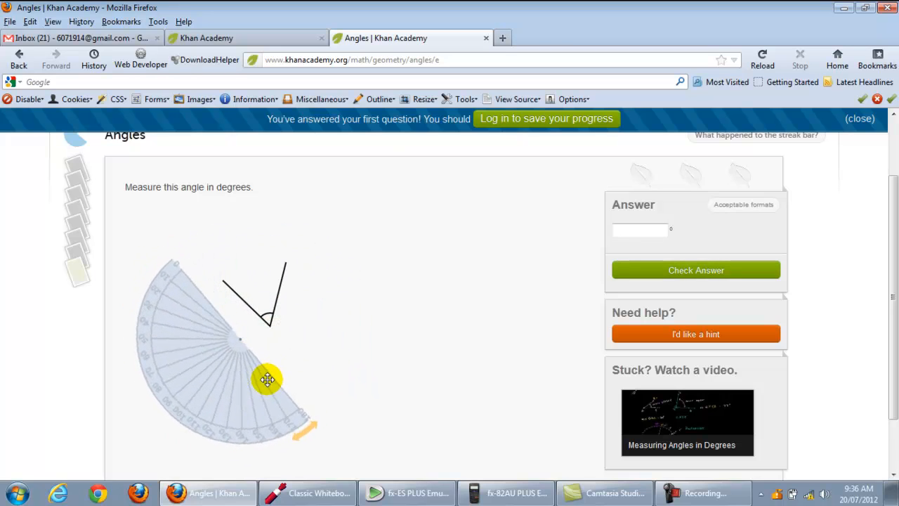
{"action": "left_click_drag", "start_coordinate": [266, 380], "coordinate": [201, 332]}
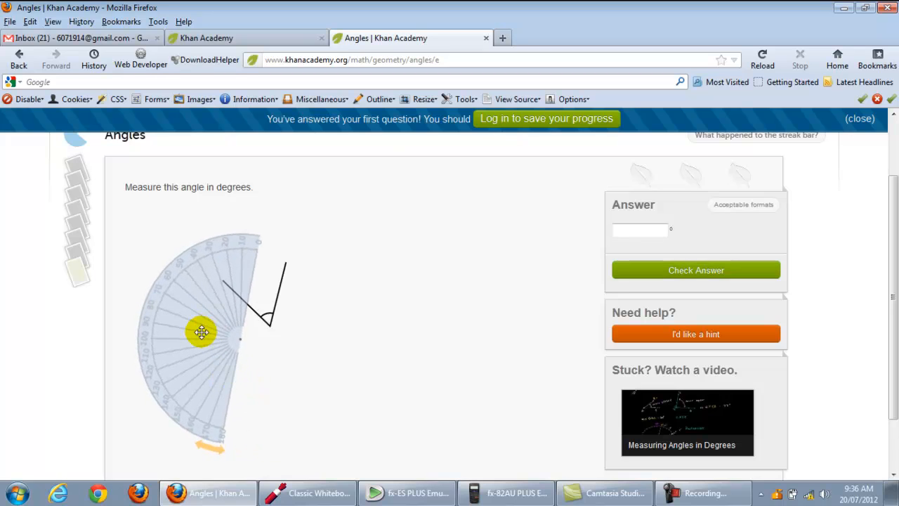
{"action": "left_click_drag", "start_coordinate": [201, 332], "coordinate": [226, 318]}
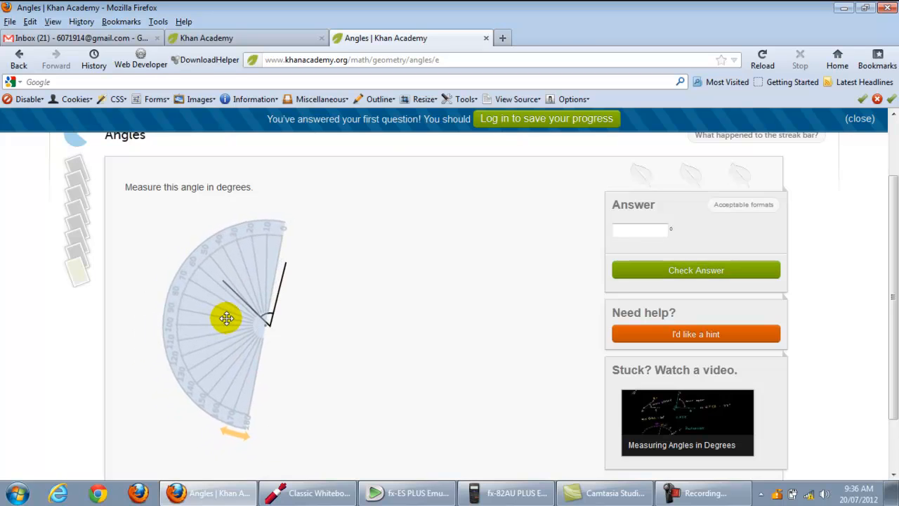
{"action": "left_click_drag", "start_coordinate": [226, 318], "coordinate": [253, 340]}
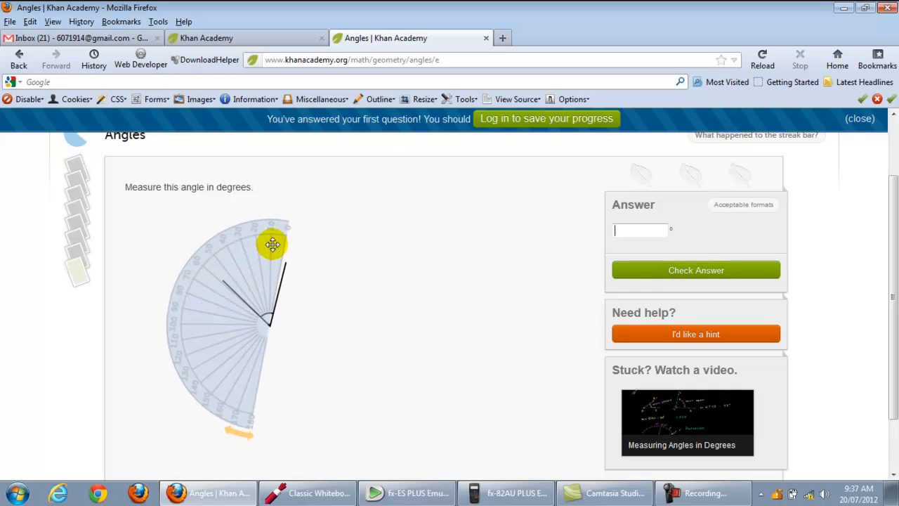
{"action": "left_click_drag", "start_coordinate": [272, 244], "coordinate": [275, 226]}
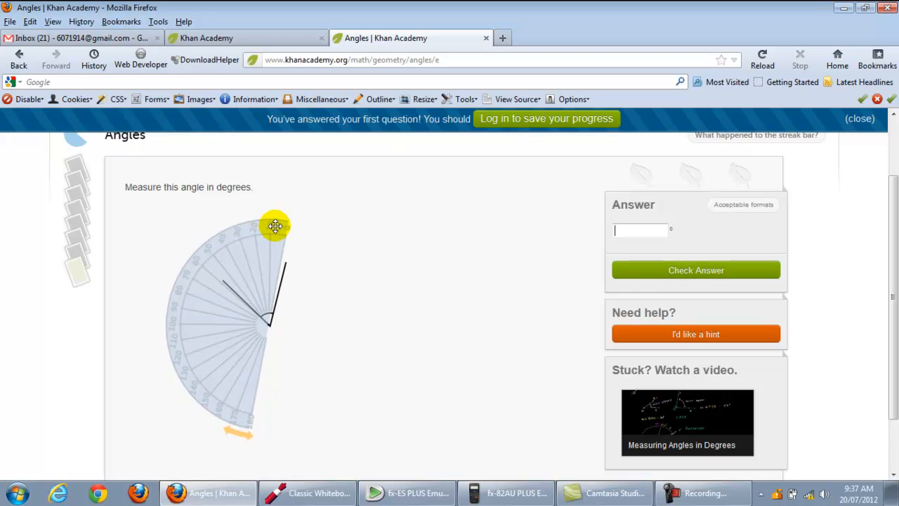
{"action": "left_click_drag", "start_coordinate": [273, 226], "coordinate": [226, 437]}
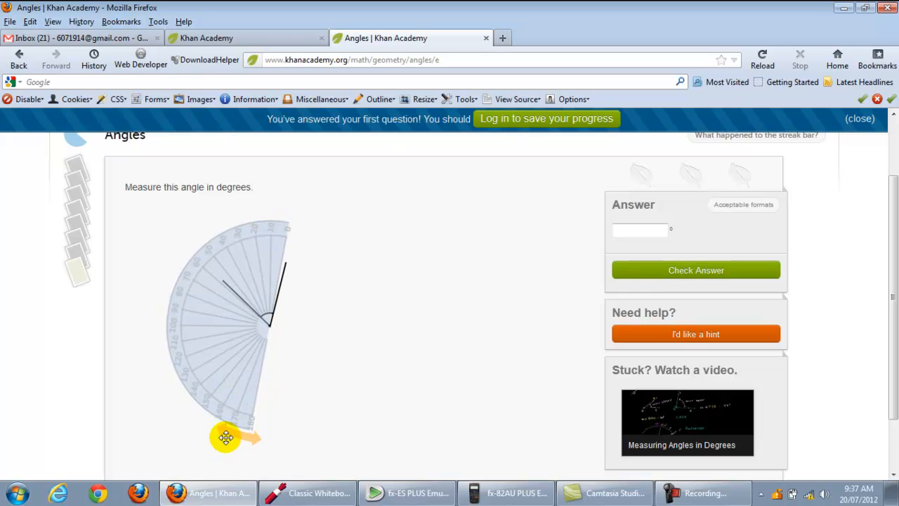
{"action": "left_click_drag", "start_coordinate": [226, 437], "coordinate": [224, 437]}
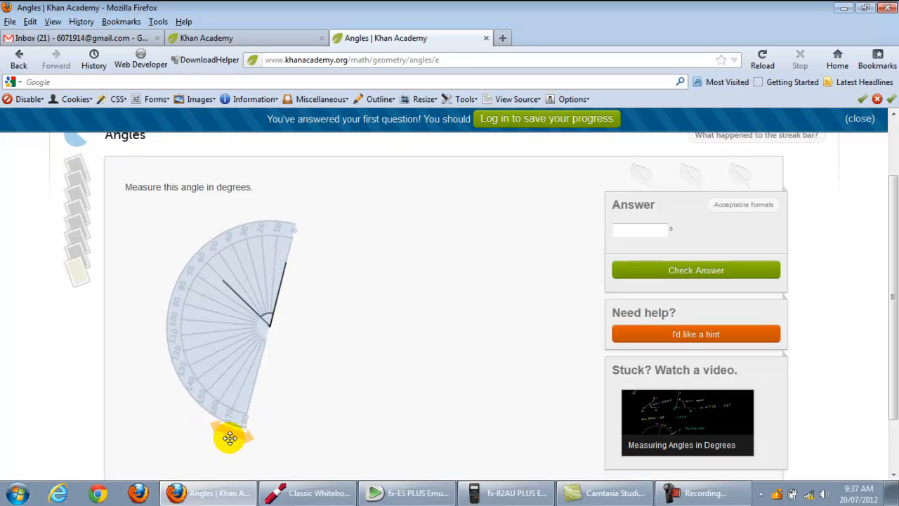
{"action": "left_click_drag", "start_coordinate": [230, 437], "coordinate": [261, 237]}
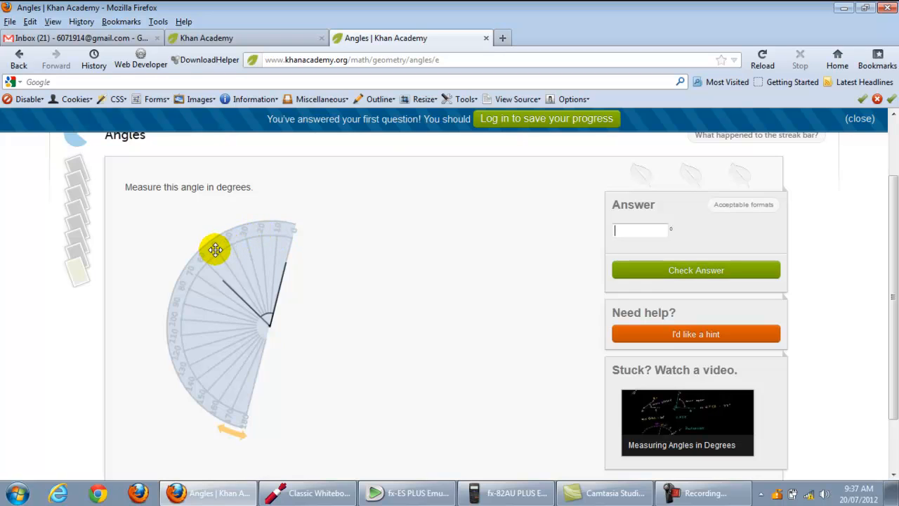
Enter 60 degrees as the measured angle and check it.
{"action": "left_click", "coordinate": [639, 230]}
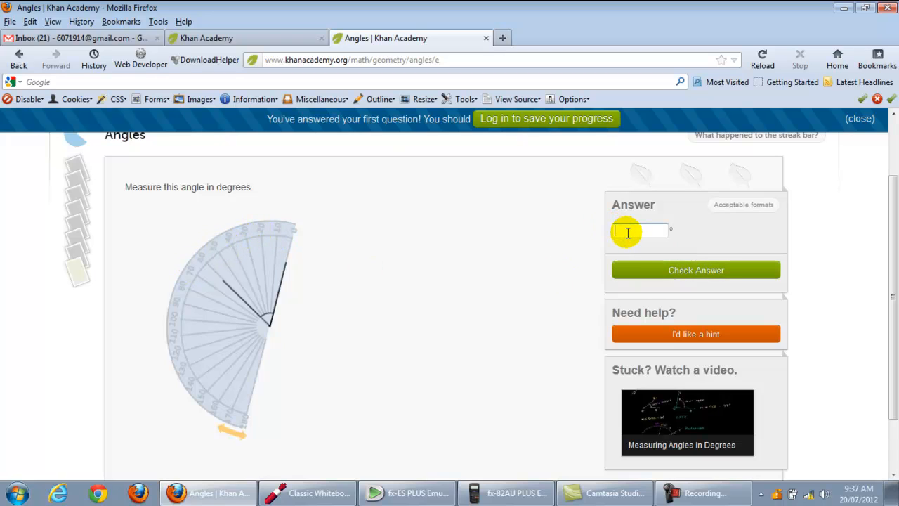
{"action": "type", "text": "60"}
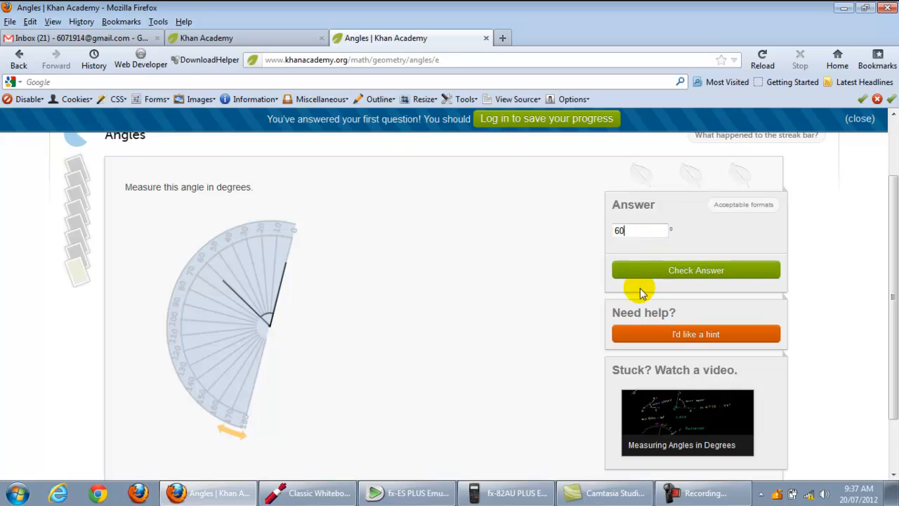
{"action": "left_click", "coordinate": [695, 269]}
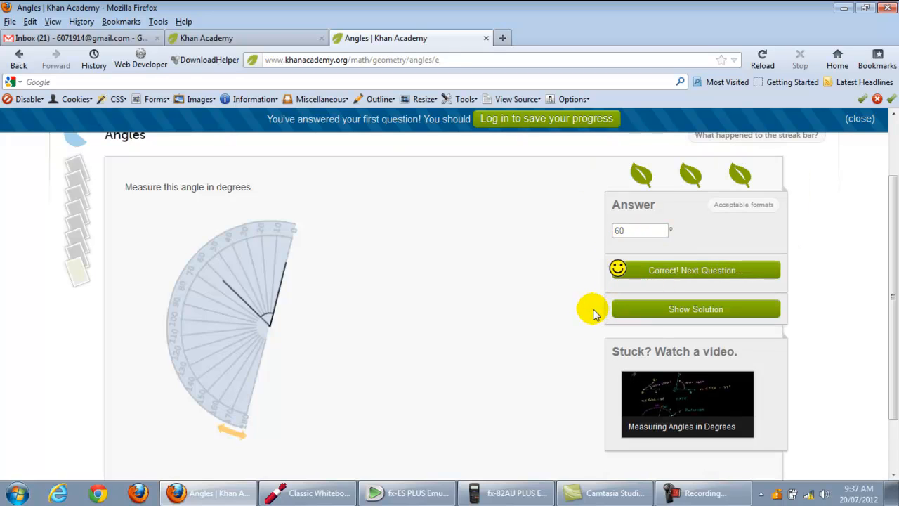
{"action": "mouse_move", "coordinate": [576, 319]}
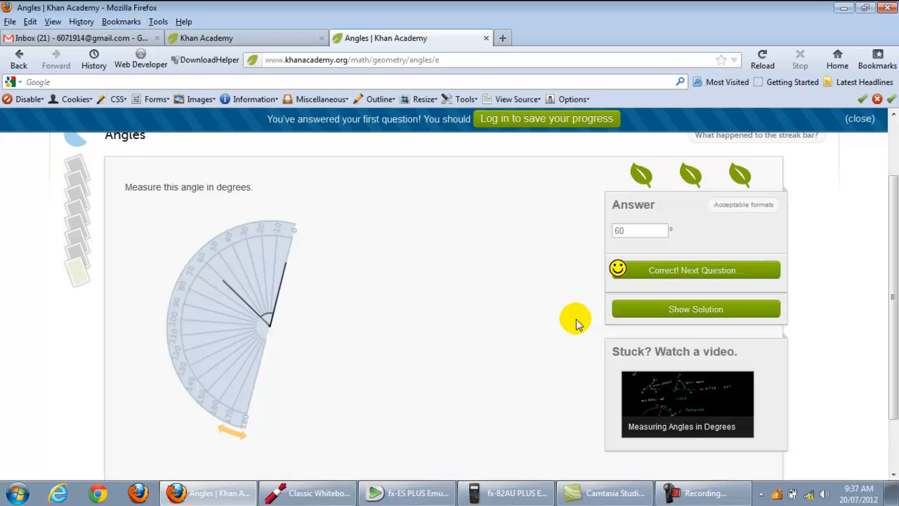
{"action": "mouse_move", "coordinate": [481, 295]}
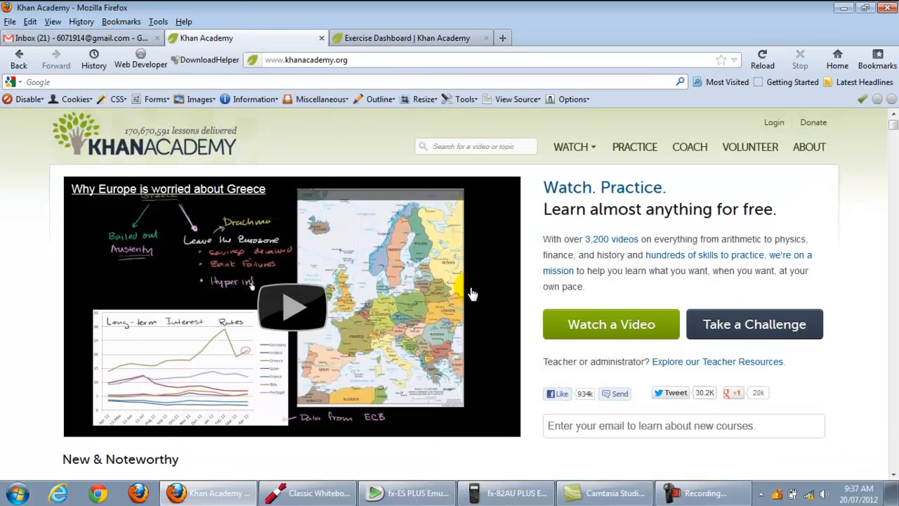
{"action": "mouse_move", "coordinate": [690, 147]}
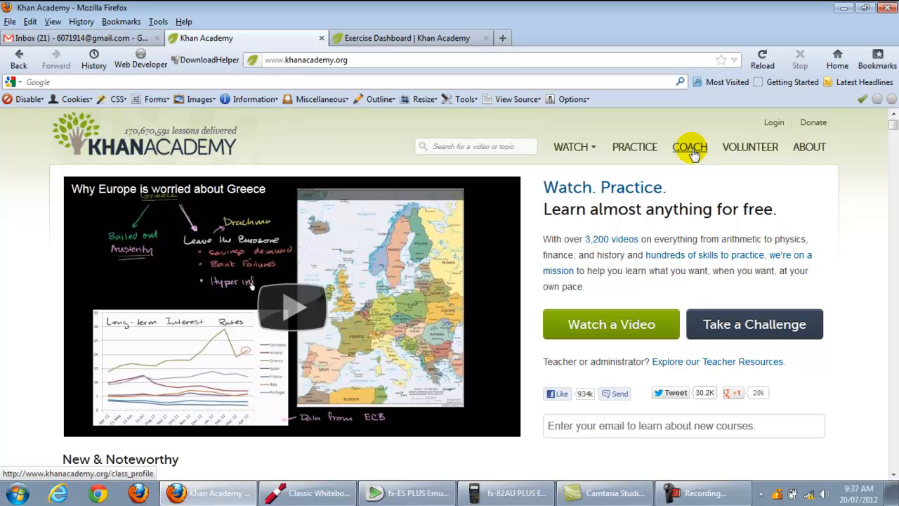
{"action": "mouse_move", "coordinate": [60, 38]}
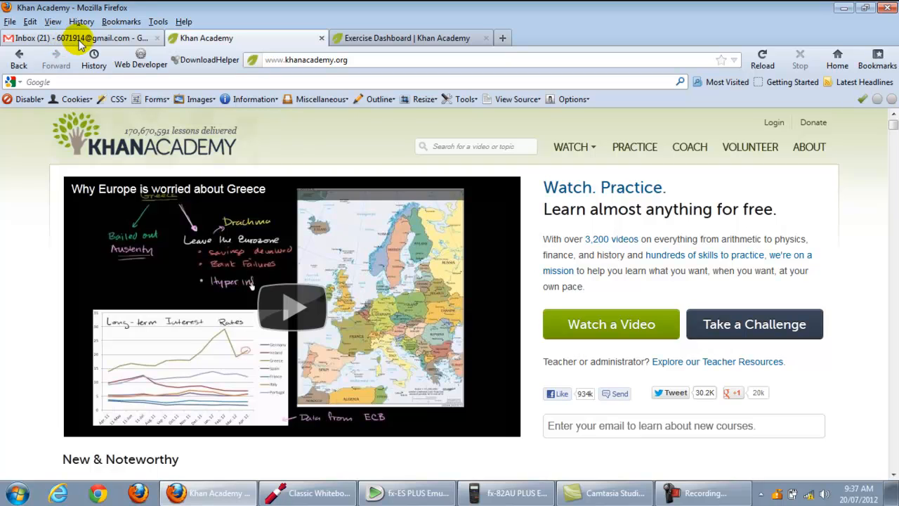
{"action": "mouse_move", "coordinate": [634, 146]}
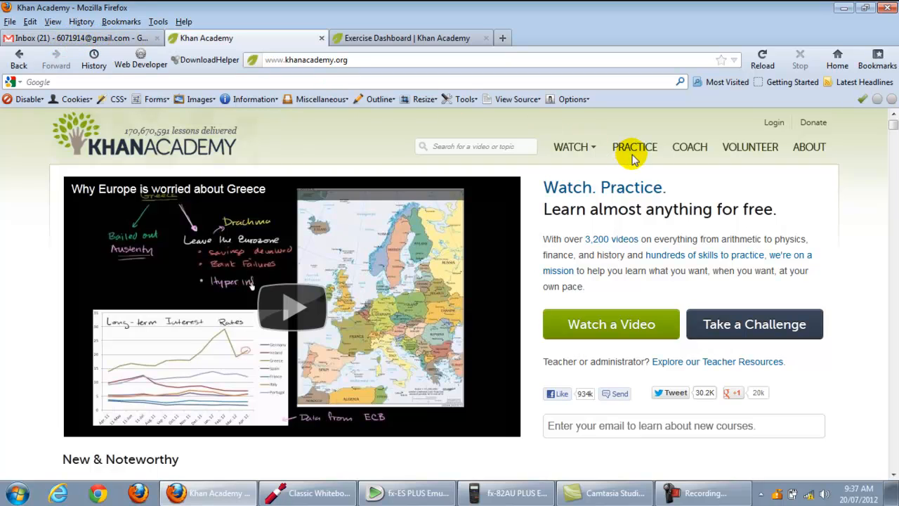
Return to the Exercise Dashboard showing the Knowledge Map of suggested skills like Addition and subtraction.
{"action": "left_click", "coordinate": [570, 147]}
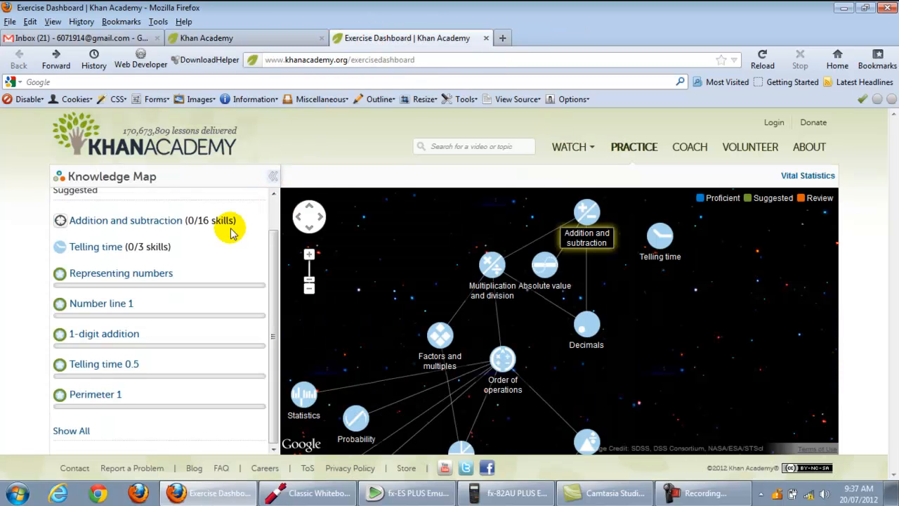
{"action": "mouse_move", "coordinate": [257, 368]}
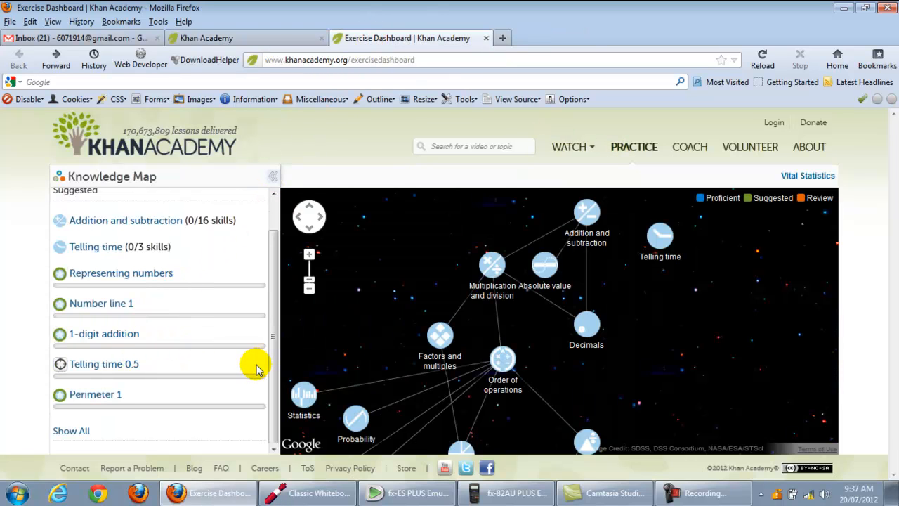